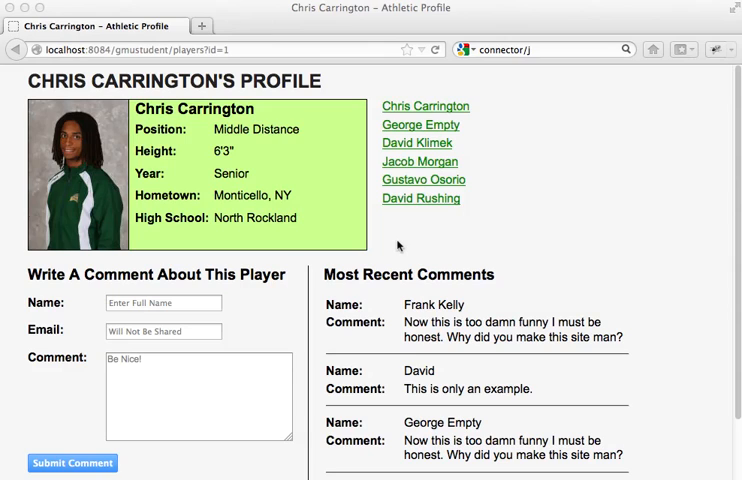
{"action": "mouse_move", "coordinate": [300, 98]}
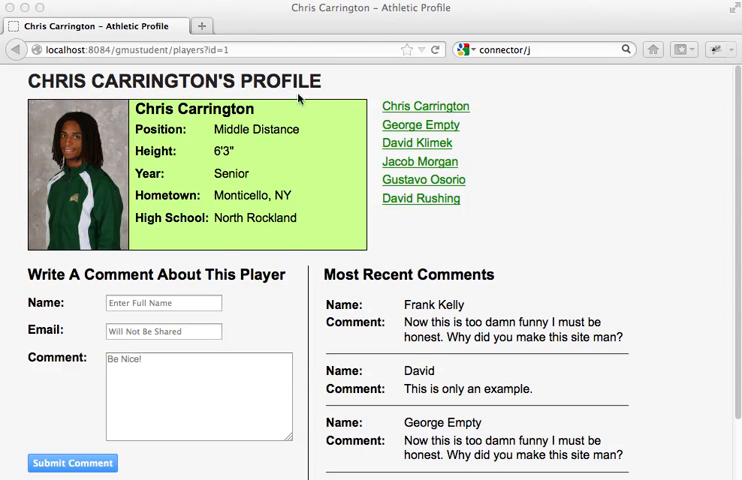
{"action": "mouse_move", "coordinate": [381, 372]}
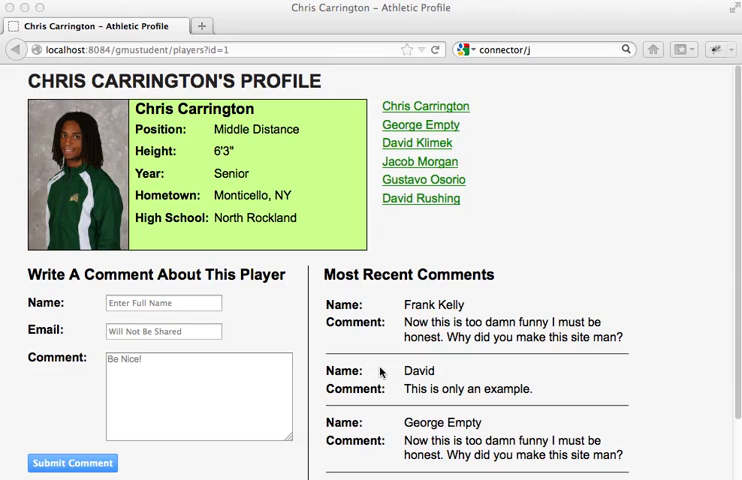
{"action": "mouse_move", "coordinate": [645, 341]}
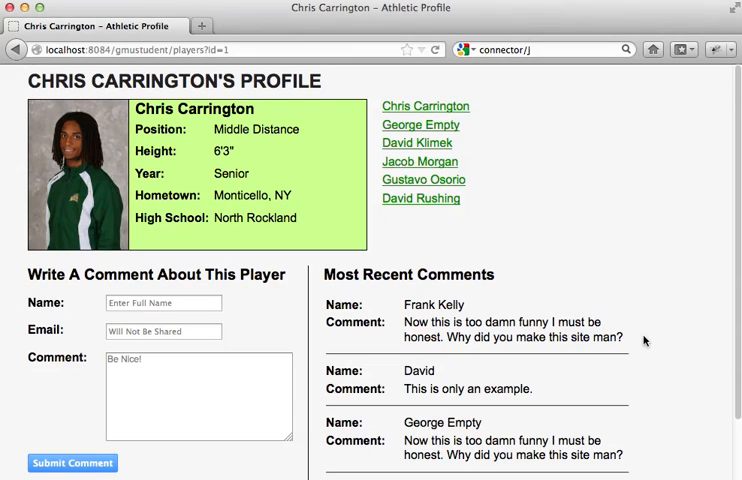
{"action": "mouse_move", "coordinate": [600, 275]}
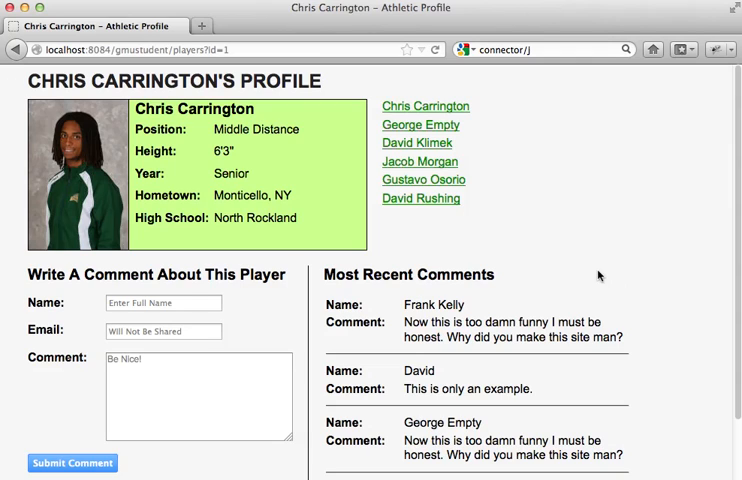
{"action": "mouse_move", "coordinate": [293, 323]}
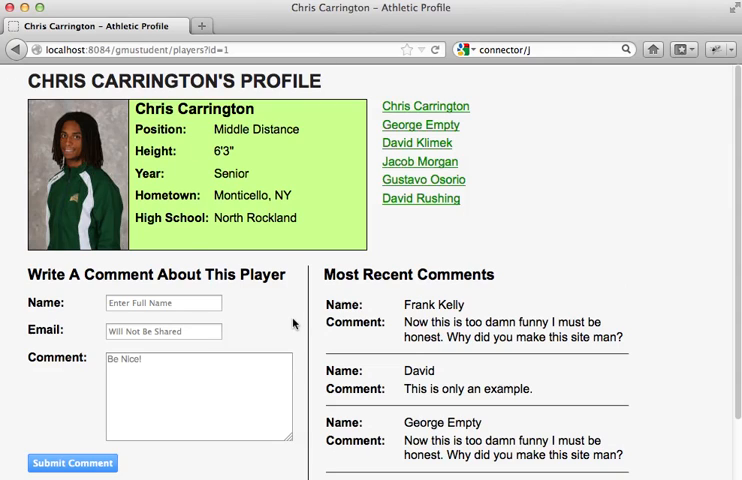
{"action": "mouse_move", "coordinate": [303, 252]}
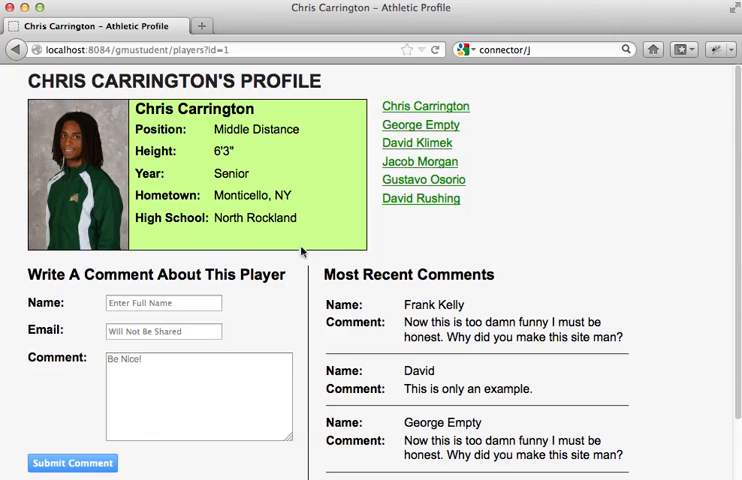
{"action": "mouse_move", "coordinate": [703, 313]}
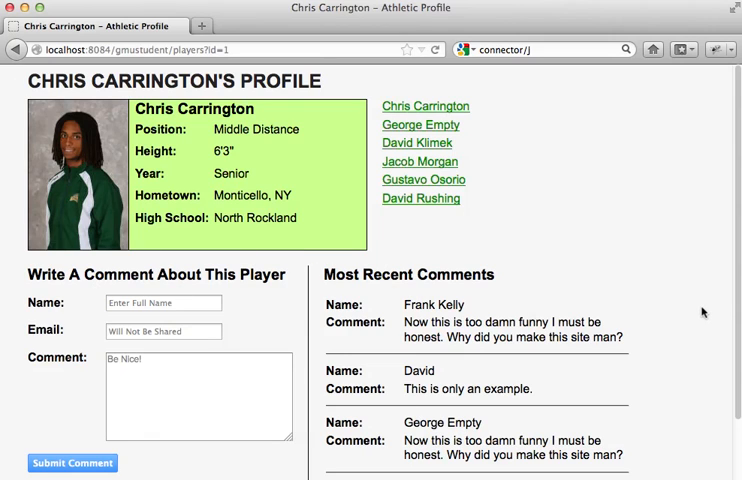
{"action": "mouse_move", "coordinate": [283, 62]}
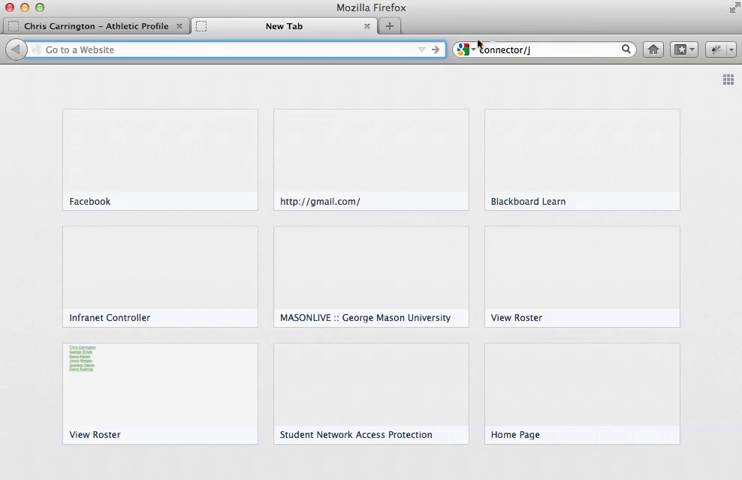
Step: Start a Google search for 'wampserver' from Firefox's search bar
{"action": "left_click", "coordinate": [545, 50]}
{"action": "type", "text": "wampserver"}
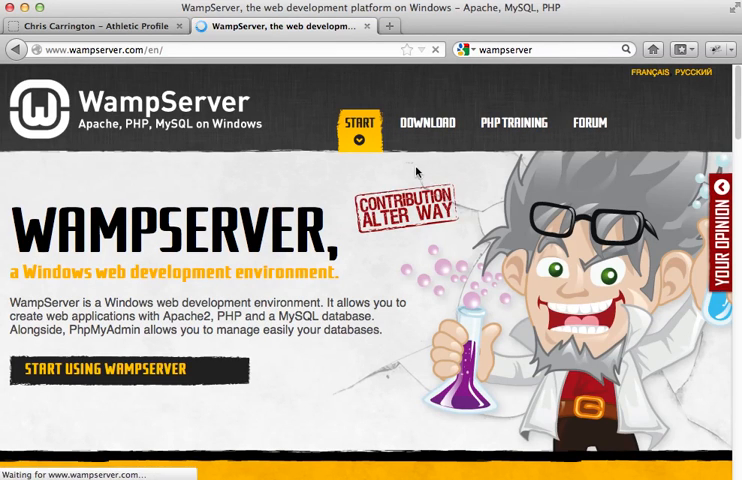
{"action": "mouse_move", "coordinate": [428, 123]}
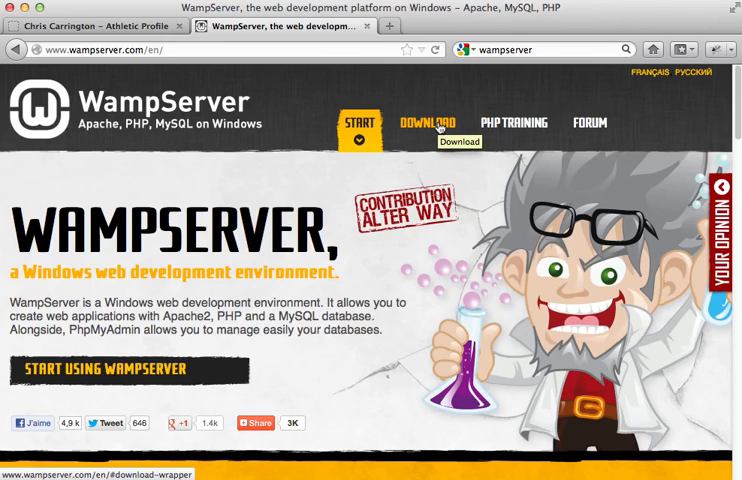
{"action": "mouse_move", "coordinate": [535, 96]}
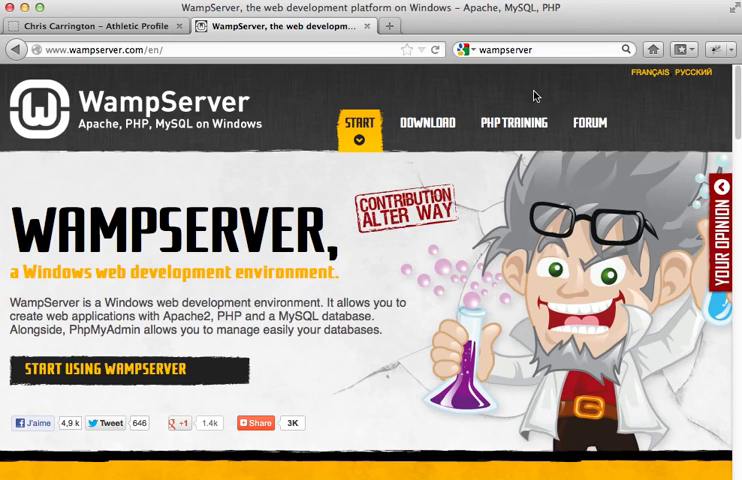
Step: Replace the previous search term with 'mamp' and run the search
{"action": "left_click", "coordinate": [550, 49]}
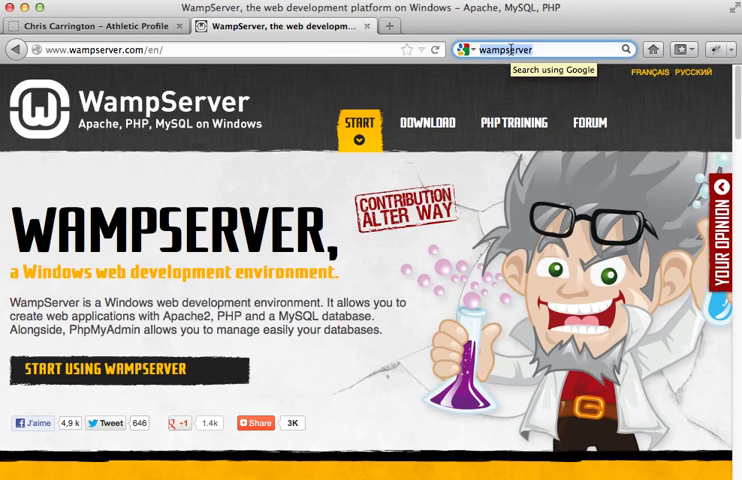
{"action": "type", "text": "mamp"}
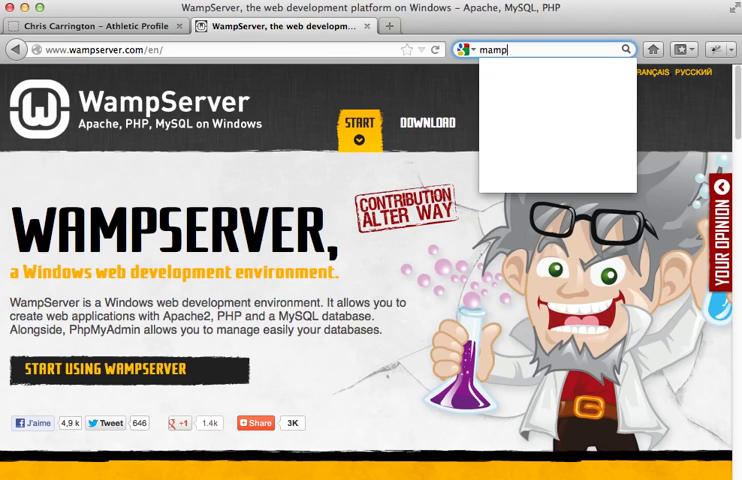
{"action": "key", "text": "Return"}
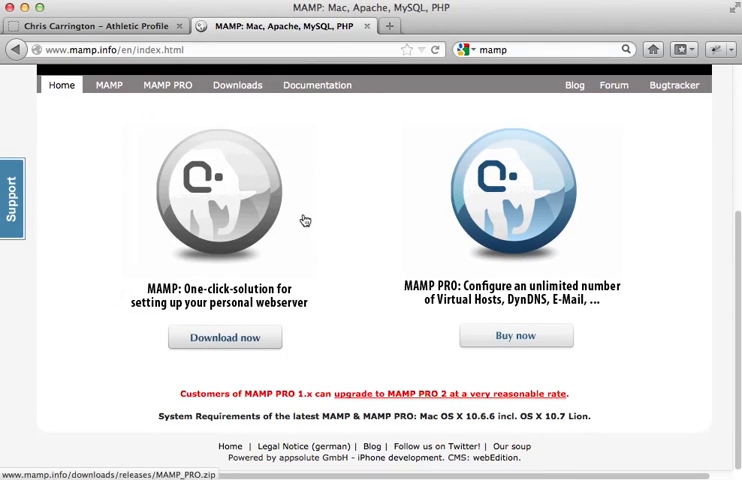
{"action": "mouse_move", "coordinate": [306, 219]}
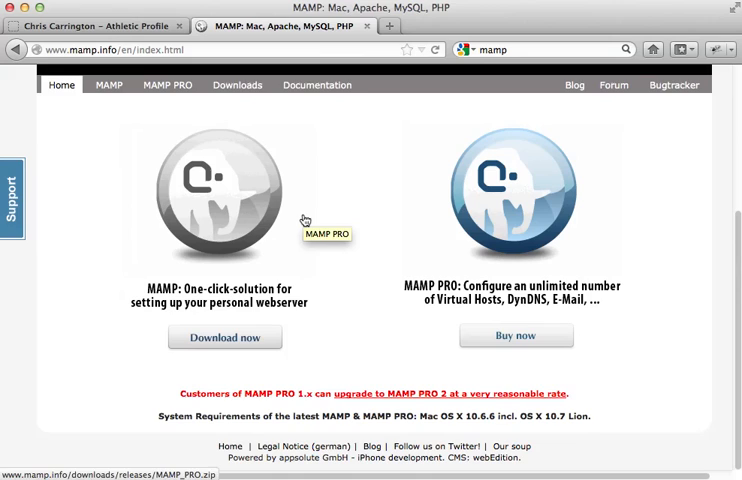
{"action": "mouse_move", "coordinate": [330, 372]}
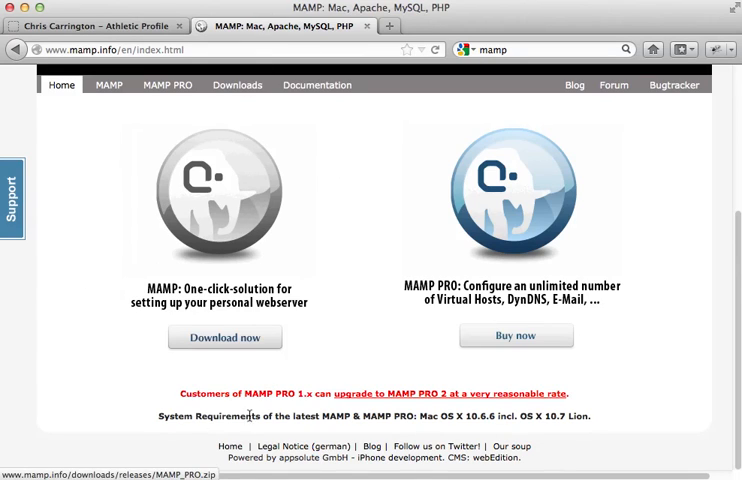
{"action": "mouse_move", "coordinate": [370, 27]}
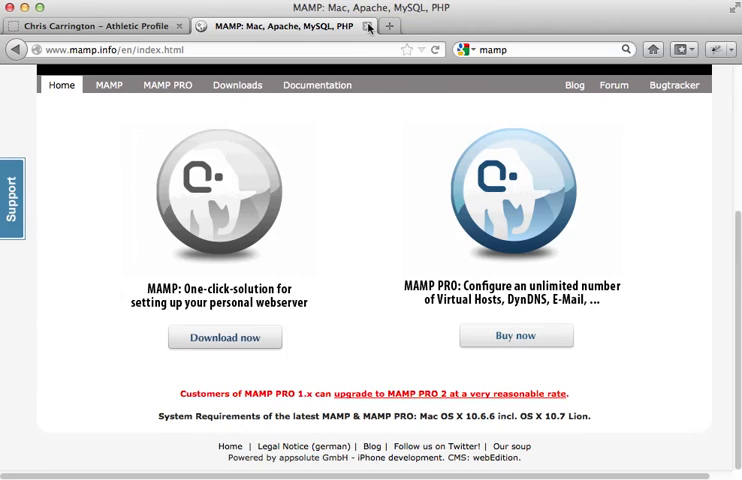
Step: Close the MAMP website tab in Firefox
{"action": "left_click", "coordinate": [90, 25]}
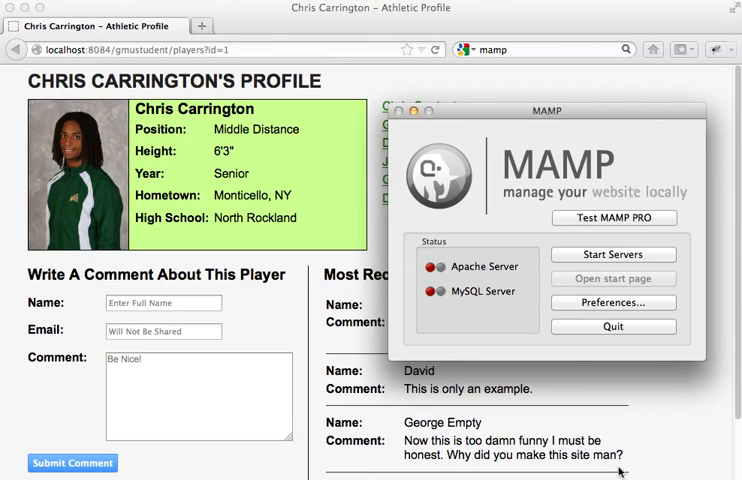
{"action": "mouse_move", "coordinate": [533, 202]}
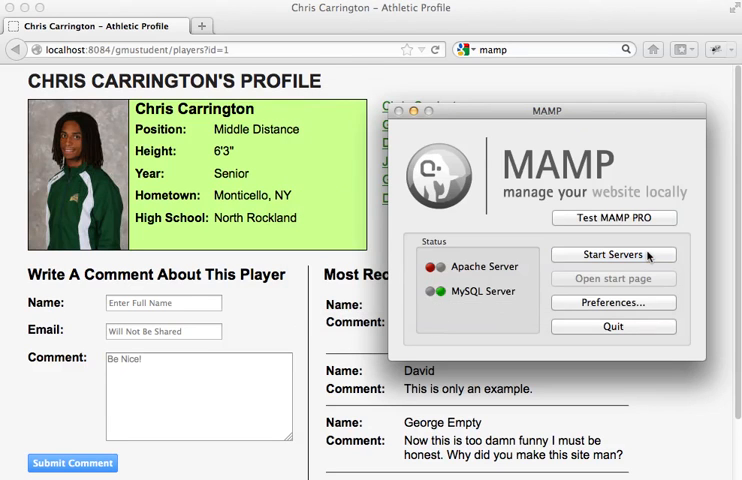
{"action": "left_click", "coordinate": [613, 278]}
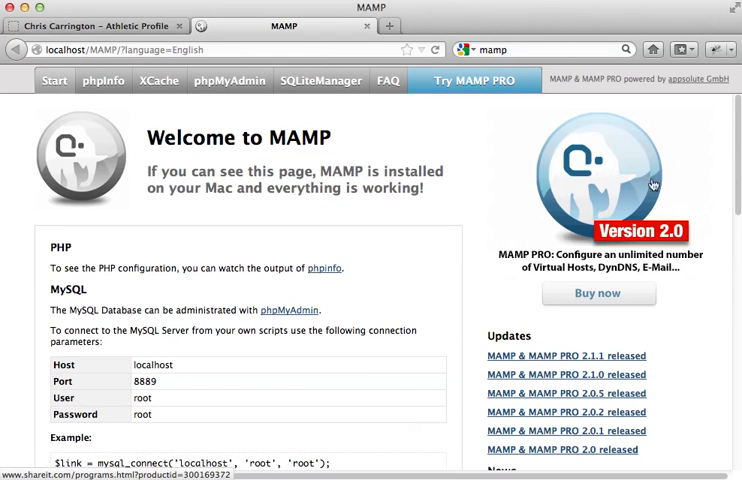
{"action": "mouse_move", "coordinate": [373, 310]}
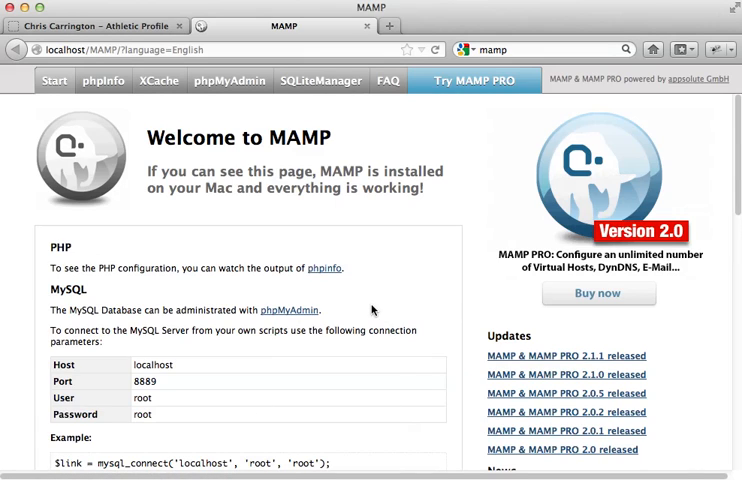
{"action": "mouse_move", "coordinate": [240, 240]}
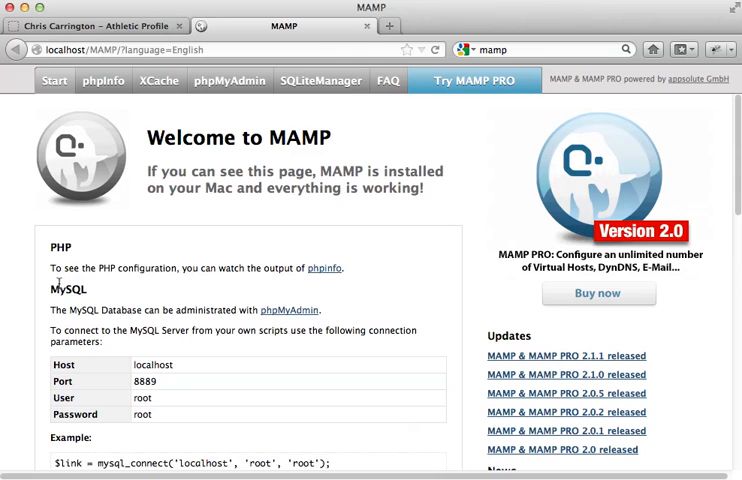
{"action": "scroll", "scroll_direction": "down", "scroll_amount": 3}
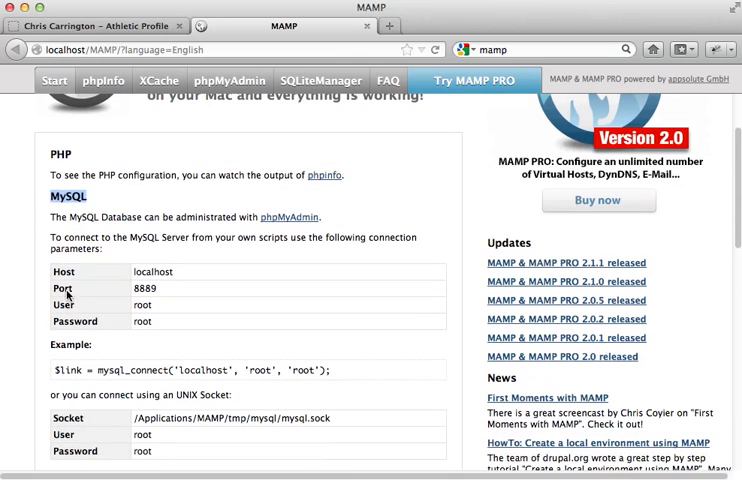
{"action": "mouse_move", "coordinate": [202, 278]}
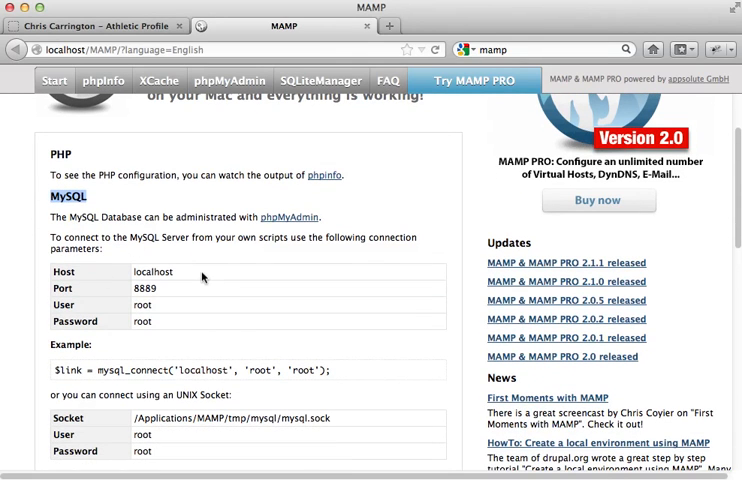
{"action": "double_click", "coordinate": [153, 271]}
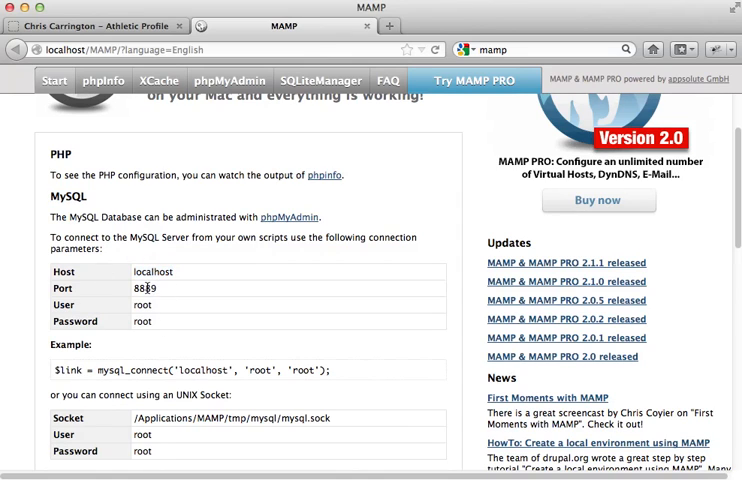
{"action": "double_click", "coordinate": [143, 305]}
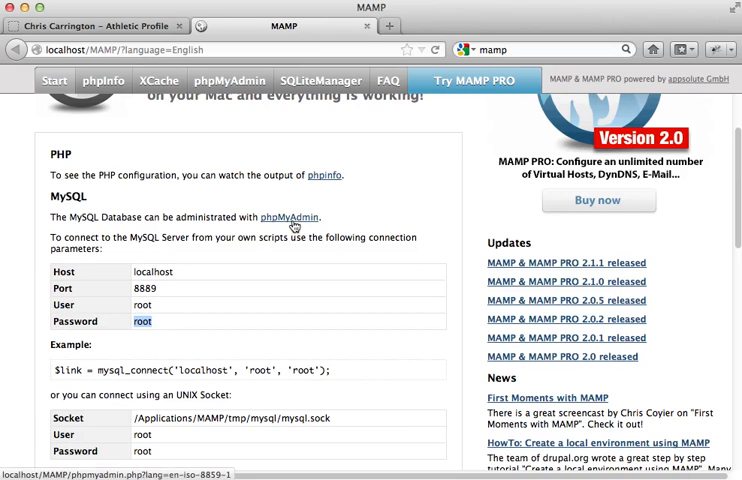
{"action": "left_click", "coordinate": [287, 217]}
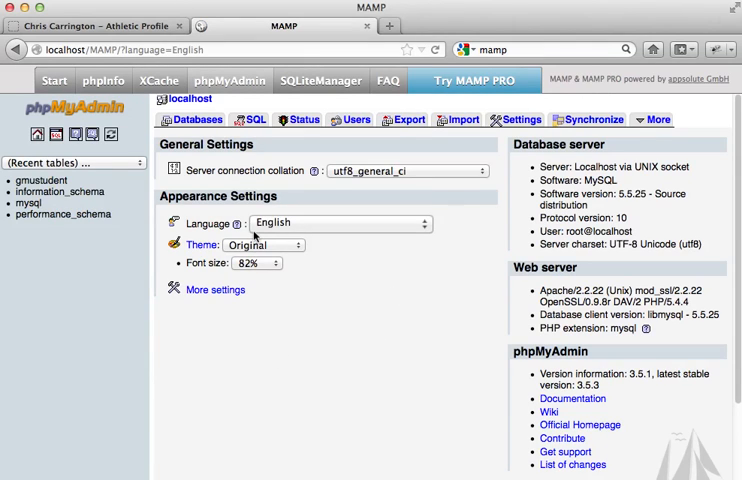
{"action": "mouse_move", "coordinate": [250, 119]}
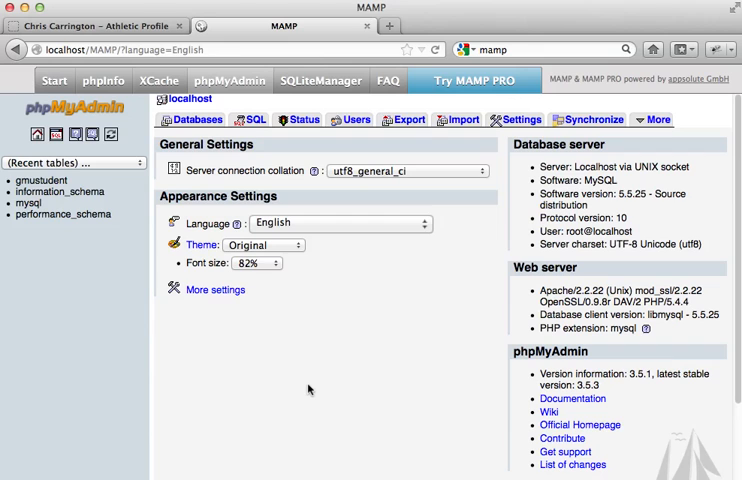
{"action": "mouse_move", "coordinate": [341, 326]}
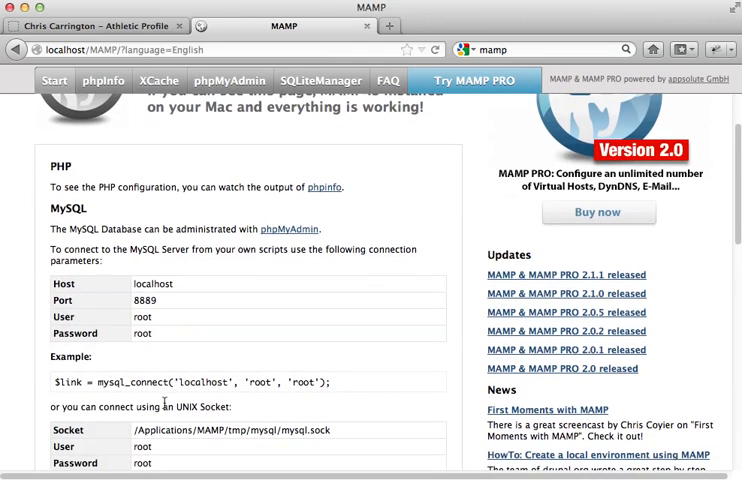
{"action": "mouse_move", "coordinate": [93, 292]}
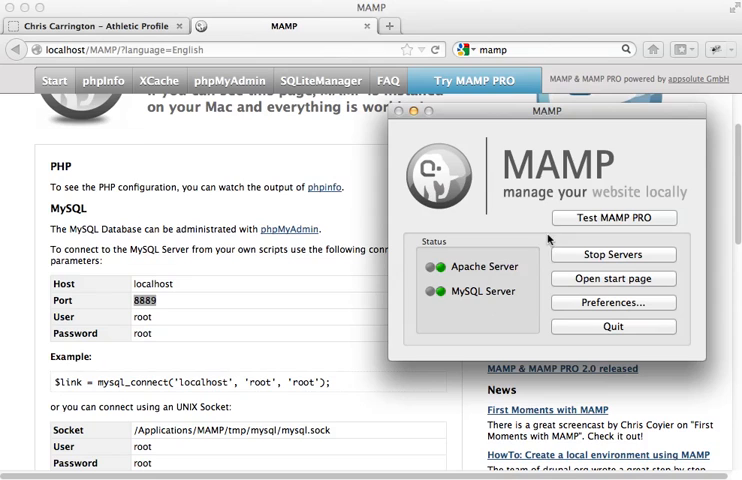
{"action": "mouse_move", "coordinate": [573, 162]}
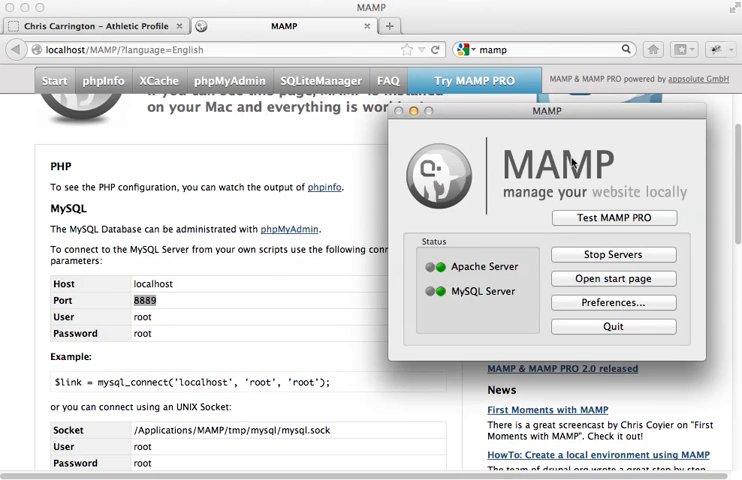
Step: Open MAMP Preferences on the Ports tab and select the MySQL port value
{"action": "left_click", "coordinate": [40, 5]}
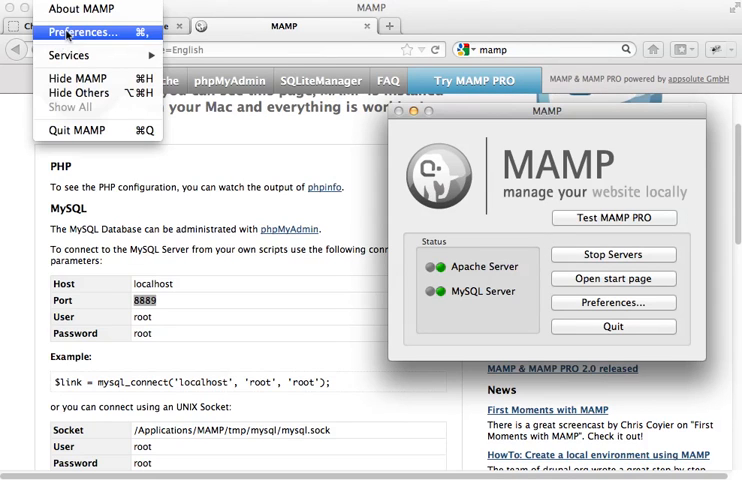
{"action": "left_click", "coordinate": [85, 32]}
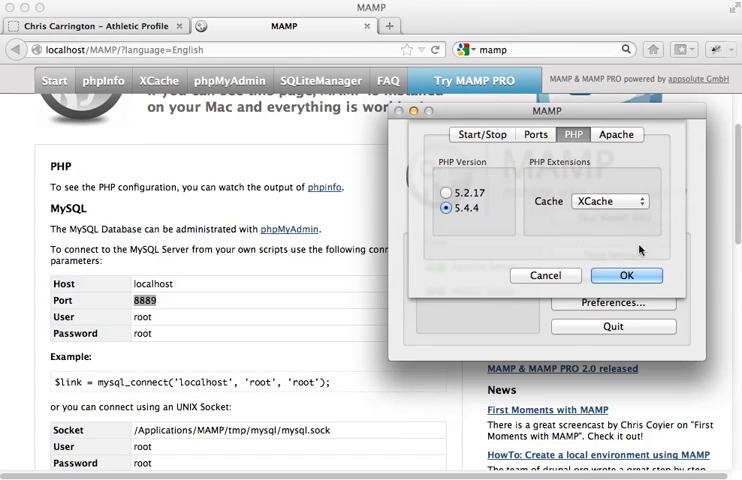
{"action": "left_click", "coordinate": [540, 134]}
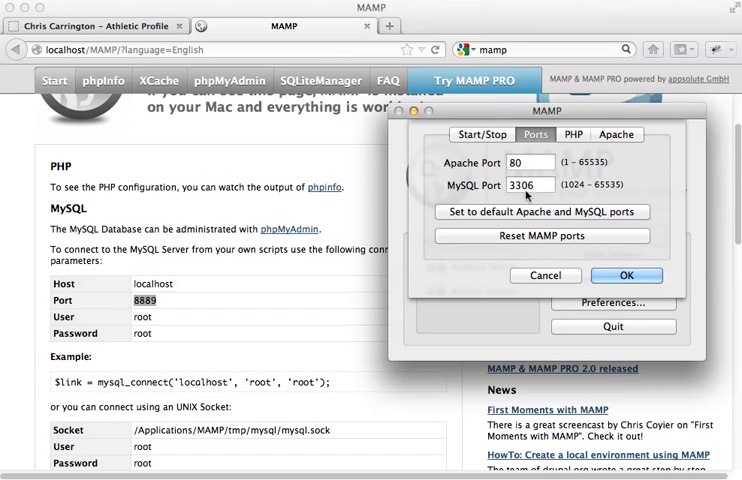
{"action": "triple_click", "coordinate": [525, 183]}
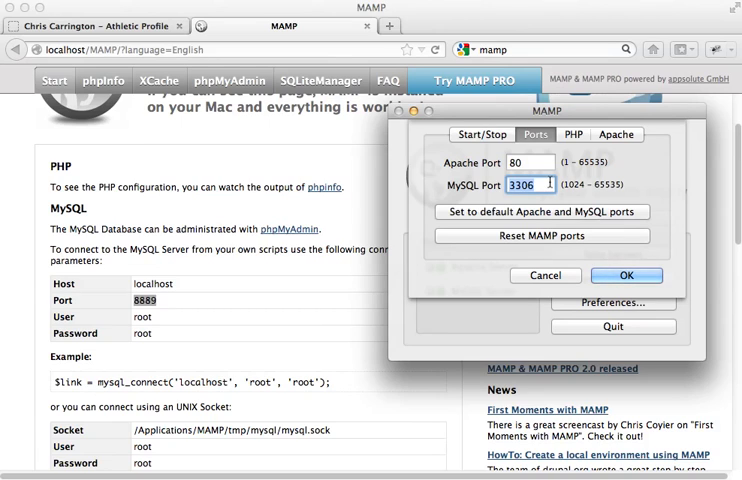
{"action": "mouse_move", "coordinate": [463, 97]}
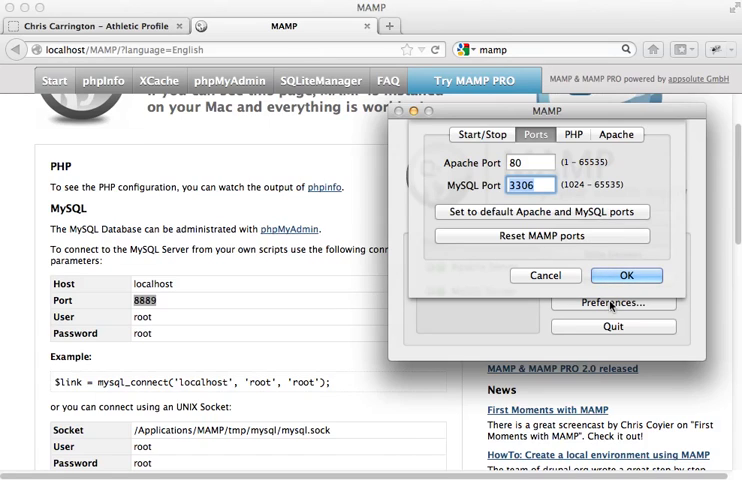
{"action": "mouse_move", "coordinate": [475, 180]}
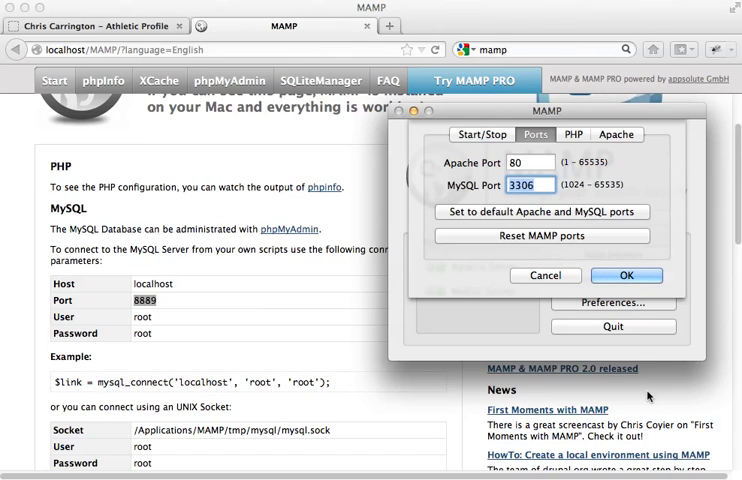
Step: Apply ports Apache 80 and MySQL 3306, restart servers, and close MAMP's window
{"action": "left_click", "coordinate": [625, 275]}
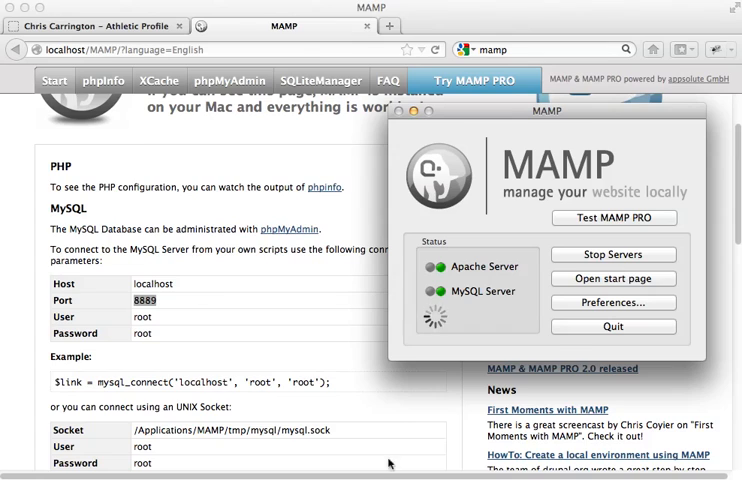
{"action": "left_click", "coordinate": [613, 254]}
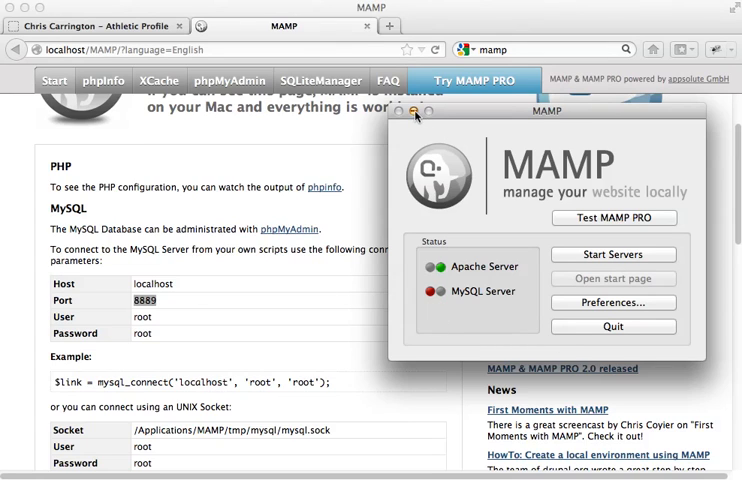
{"action": "left_click", "coordinate": [613, 254]}
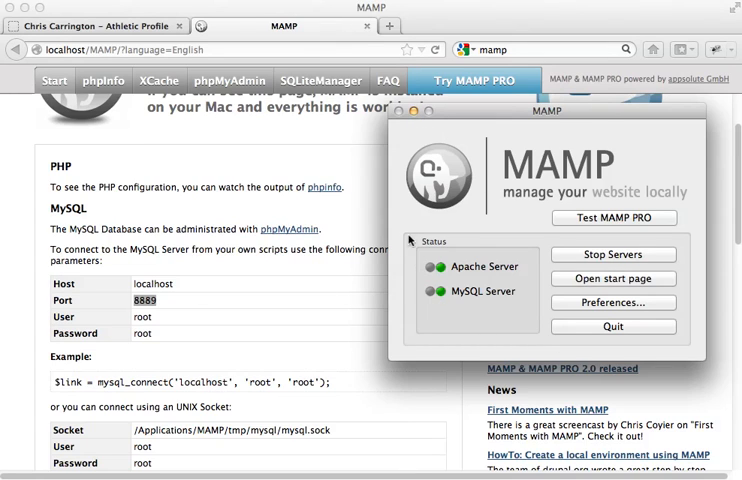
{"action": "mouse_move", "coordinate": [435, 121]}
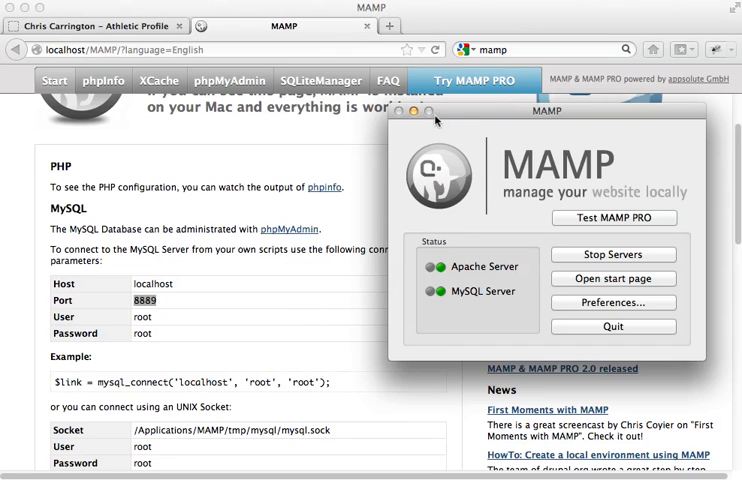
{"action": "left_click", "coordinate": [421, 120]}
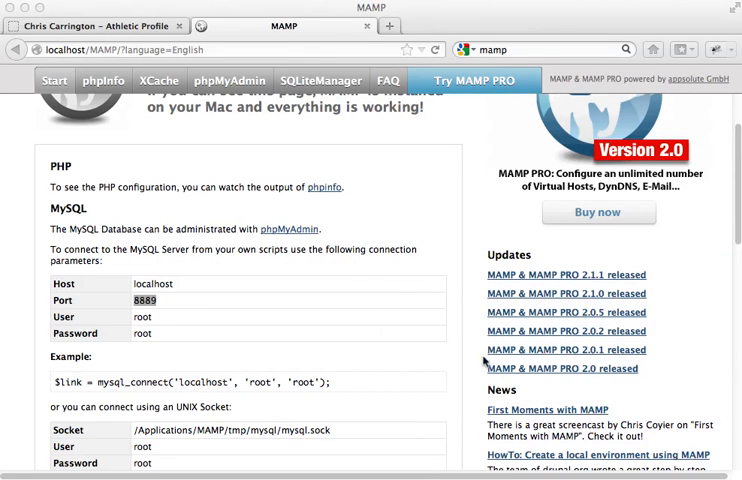
{"action": "mouse_move", "coordinate": [357, 235]}
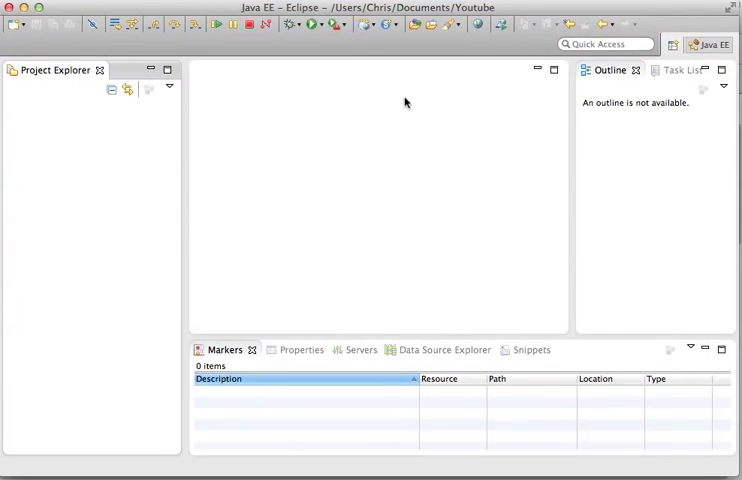
{"action": "mouse_move", "coordinate": [249, 267]}
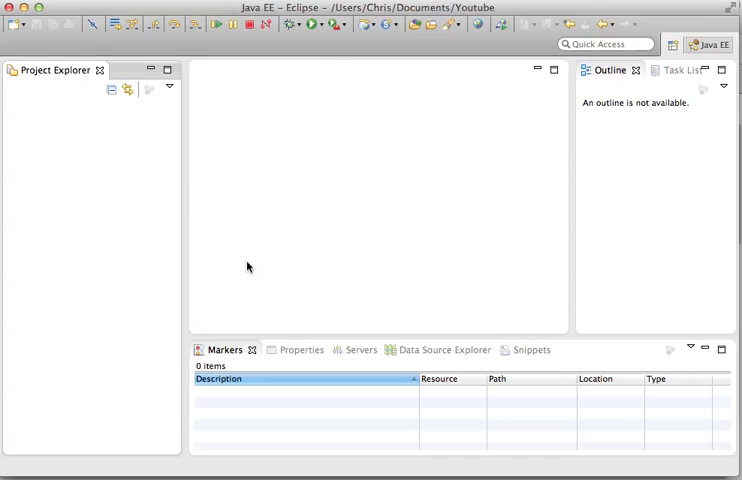
{"action": "mouse_move", "coordinate": [17, 133]}
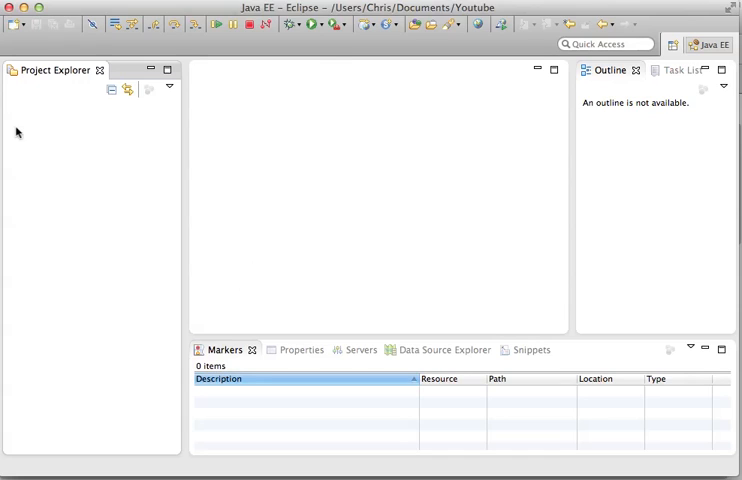
{"action": "mouse_move", "coordinate": [89, 201]}
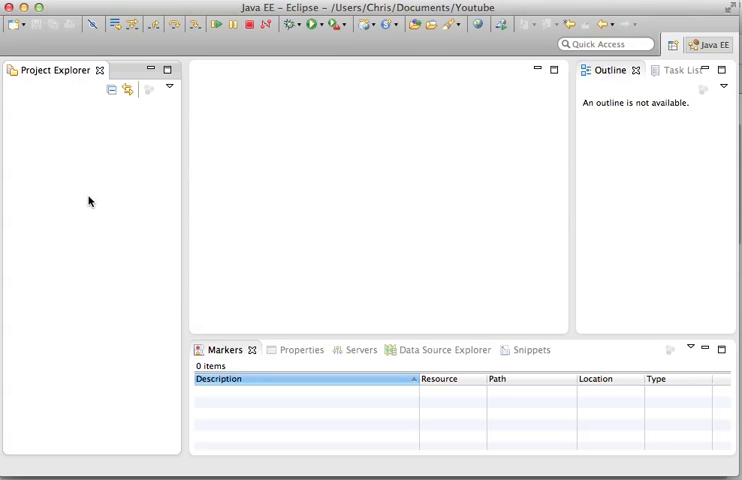
{"action": "mouse_move", "coordinate": [83, 273]}
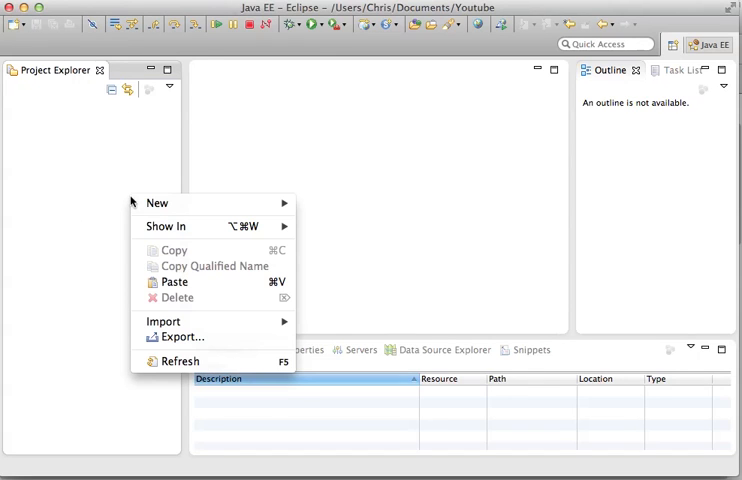
{"action": "mouse_move", "coordinate": [157, 203]}
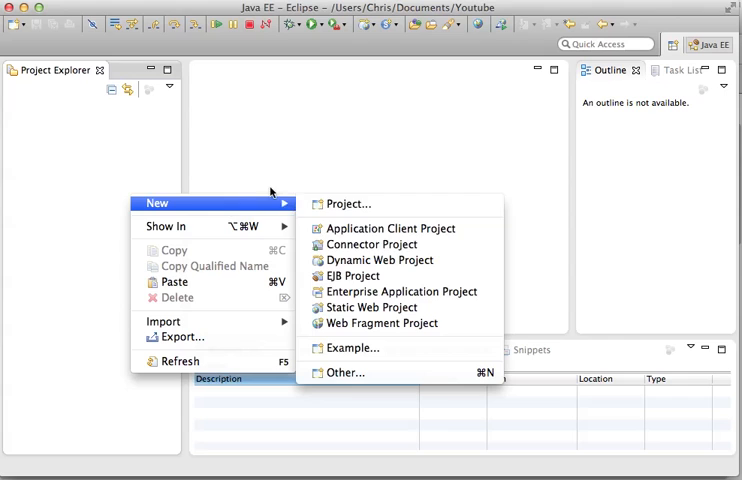
{"action": "mouse_move", "coordinate": [380, 260]}
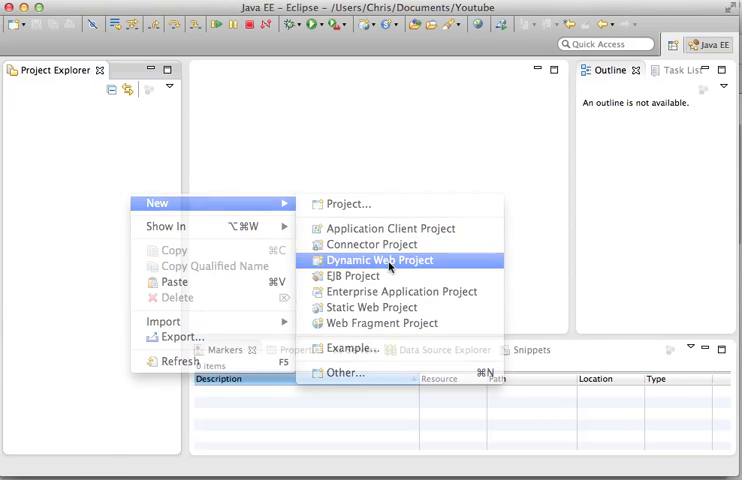
Step: Name the new dynamic web project 'Jdbc' and advance to Web Module settings
{"action": "left_click", "coordinate": [380, 260]}
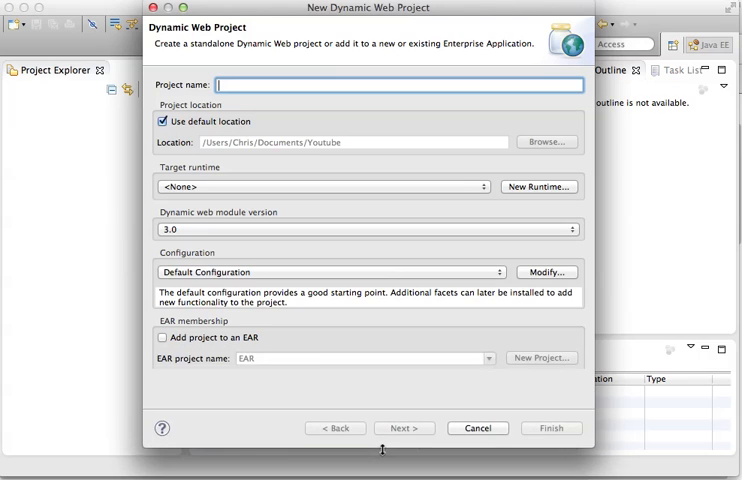
{"action": "type", "text": "Fir"}
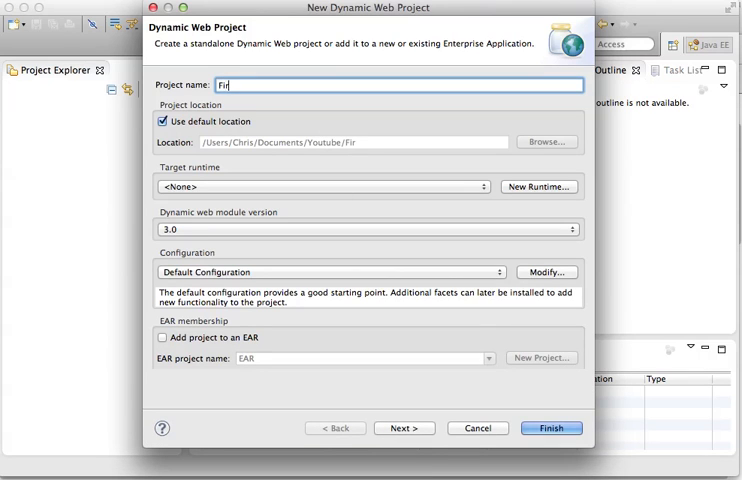
{"action": "type", "text": "st"}
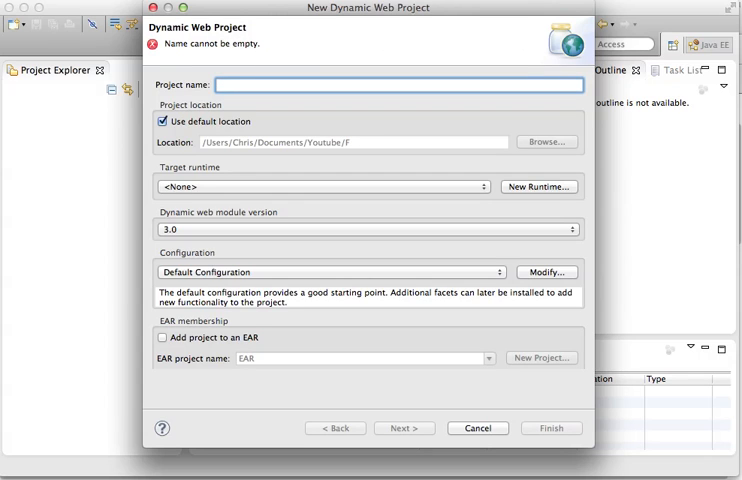
{"action": "type", "text": "J"}
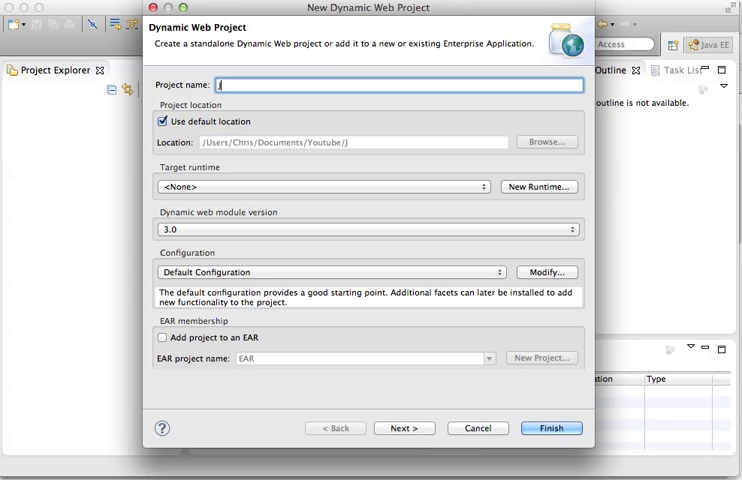
{"action": "type", "text": "Jdb"}
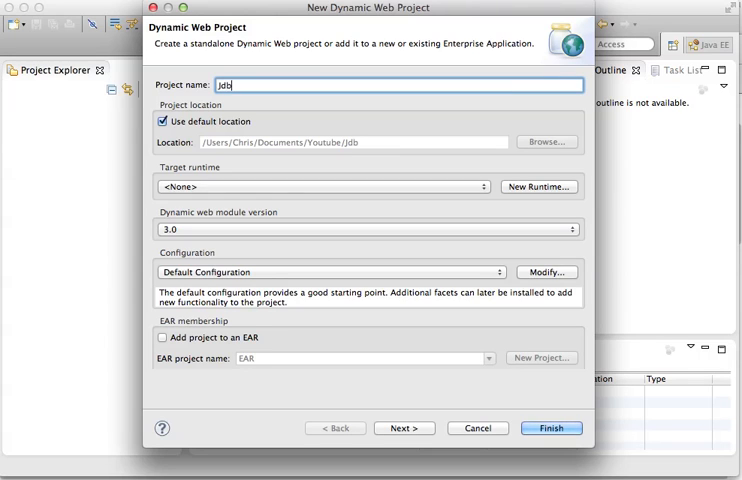
{"action": "type", "text": "c"}
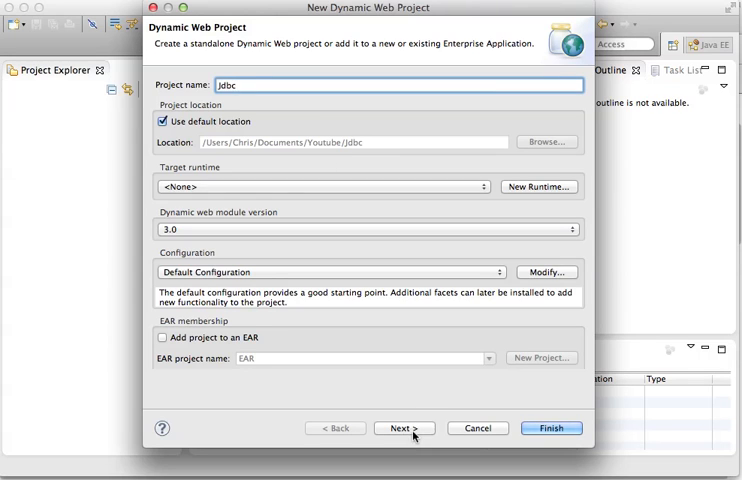
{"action": "left_click", "coordinate": [404, 428]}
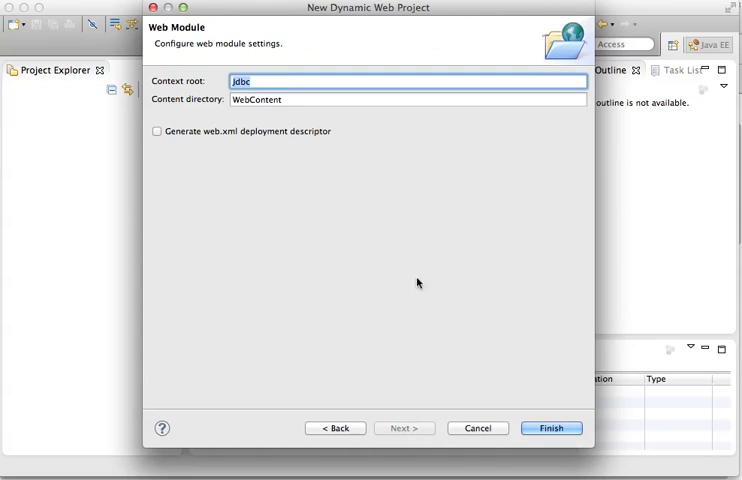
Step: Enable 'Generate web.xml deployment descriptor' and finish creating the Jdbc project
{"action": "left_click", "coordinate": [156, 131]}
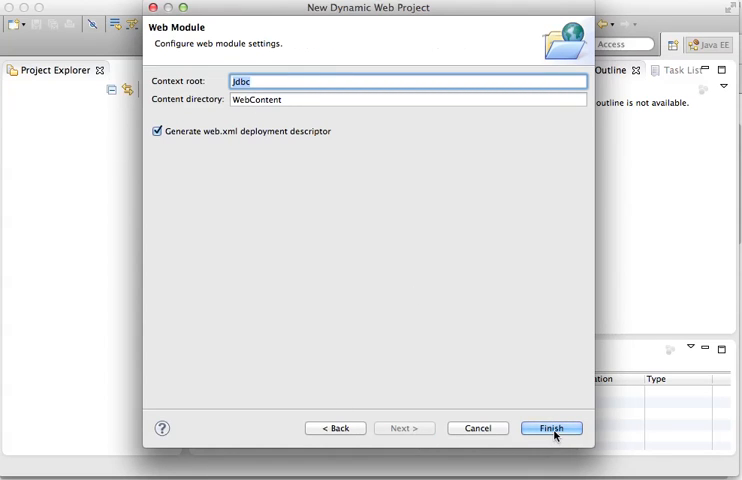
{"action": "left_click", "coordinate": [551, 428]}
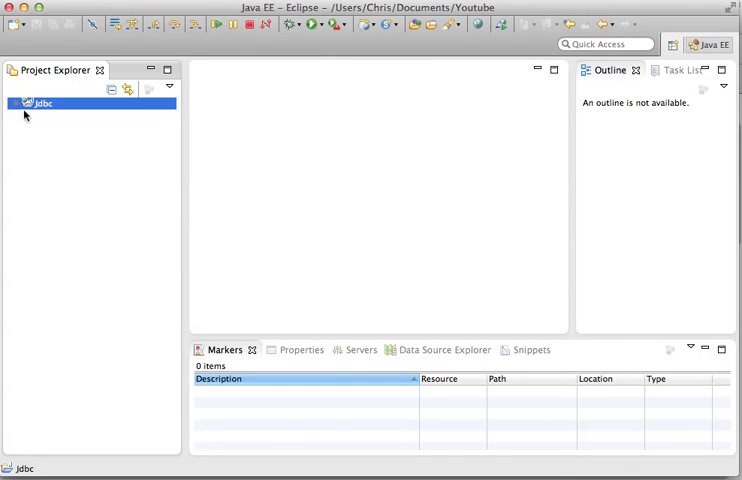
{"action": "mouse_move", "coordinate": [107, 149]}
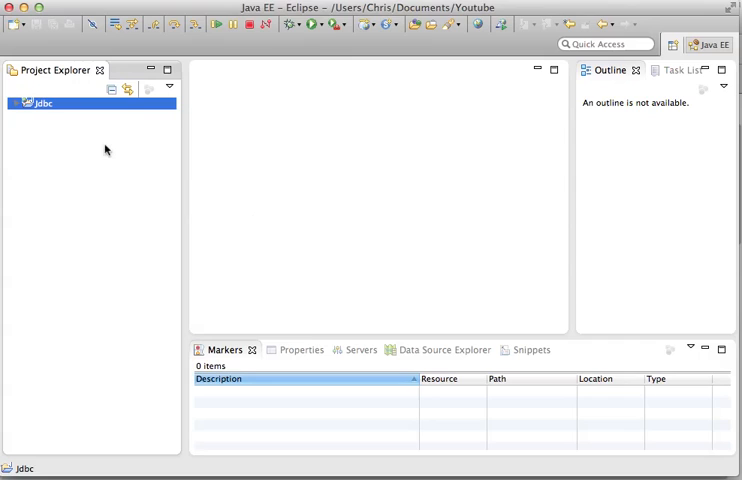
{"action": "mouse_move", "coordinate": [367, 152]}
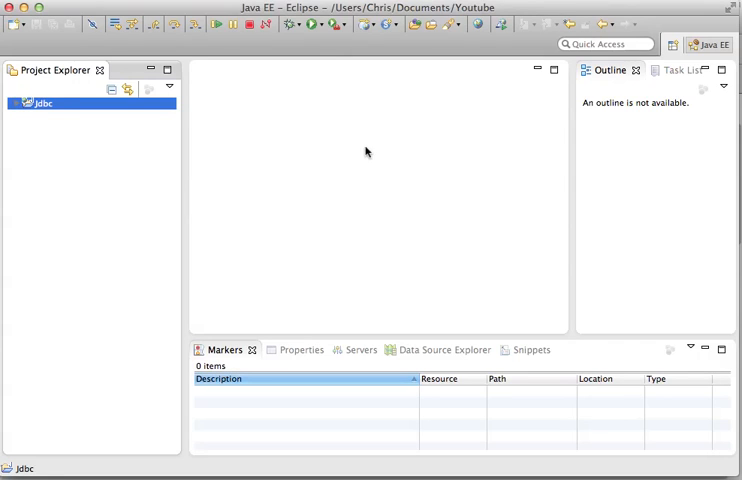
{"action": "mouse_move", "coordinate": [381, 310]}
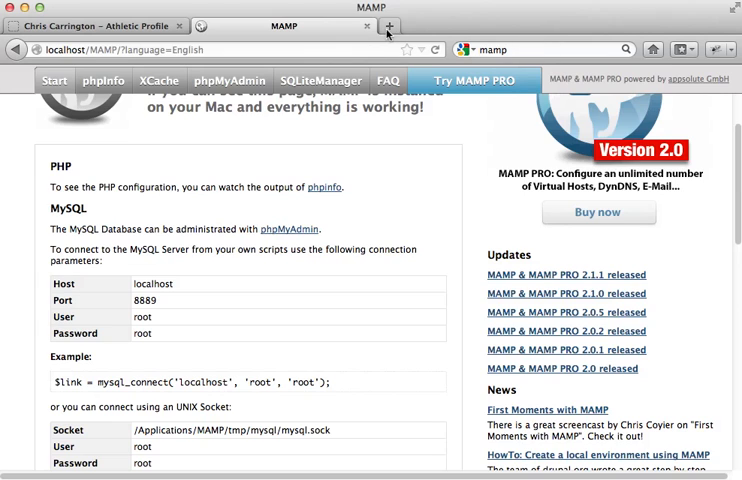
Step: Search Google for 'connector/j' in a new tab and open MySQL's Download Connector/J page
{"action": "left_click", "coordinate": [398, 26]}
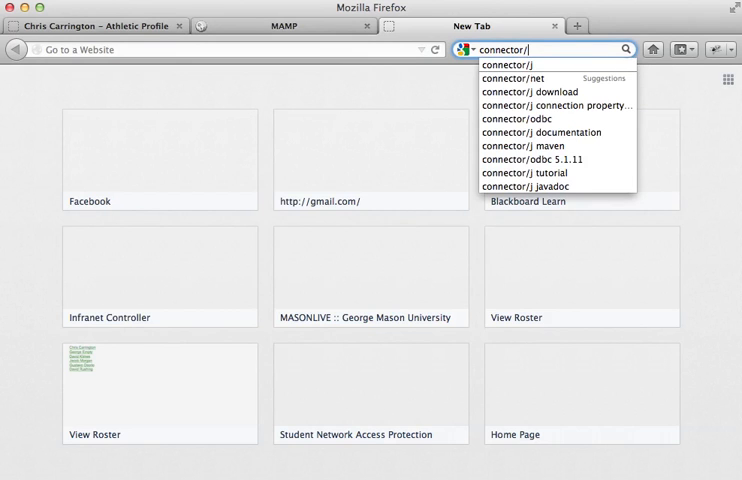
{"action": "type", "text": "j"}
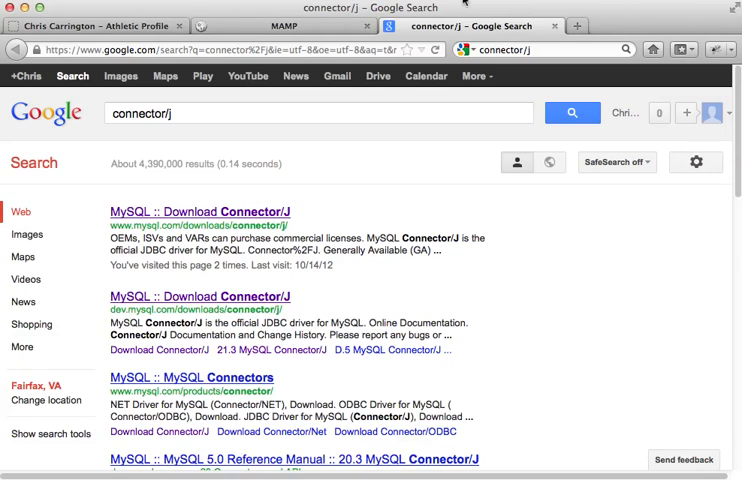
{"action": "mouse_move", "coordinate": [168, 237]}
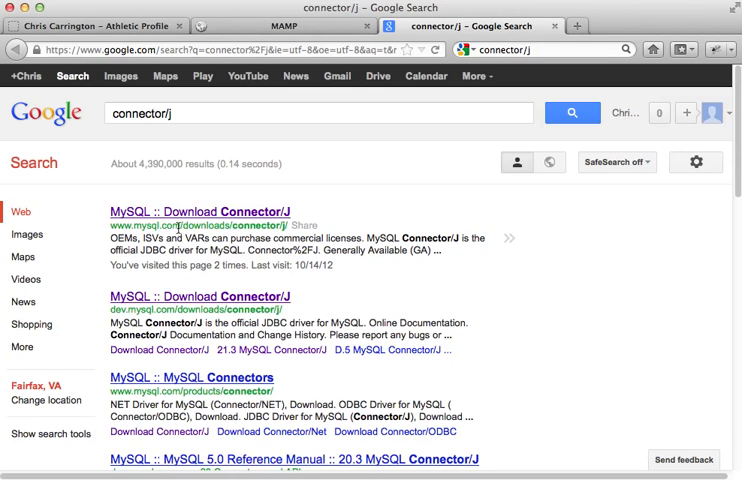
{"action": "mouse_move", "coordinate": [262, 214]}
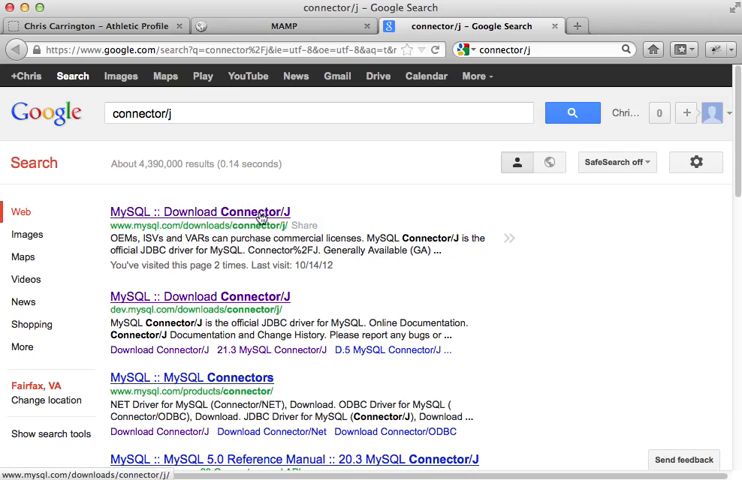
{"action": "left_click", "coordinate": [205, 211]}
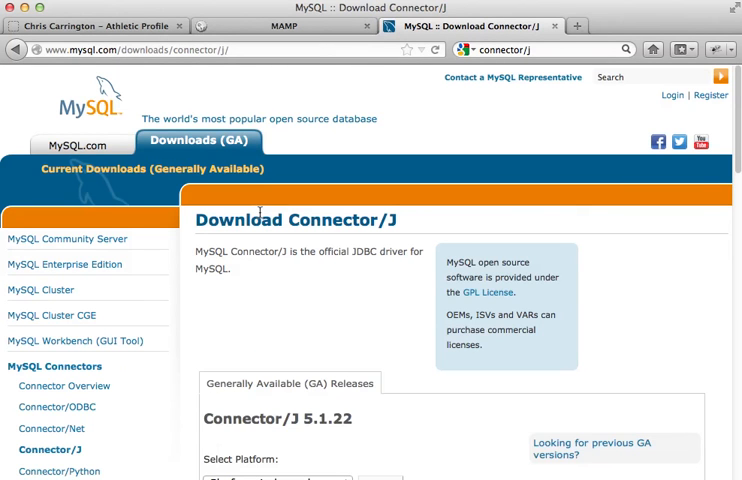
Step: Download the Connector/J 5.1.22 ZIP archive without logging in to MySQL
{"action": "scroll", "scroll_direction": "down", "scroll_amount": 3}
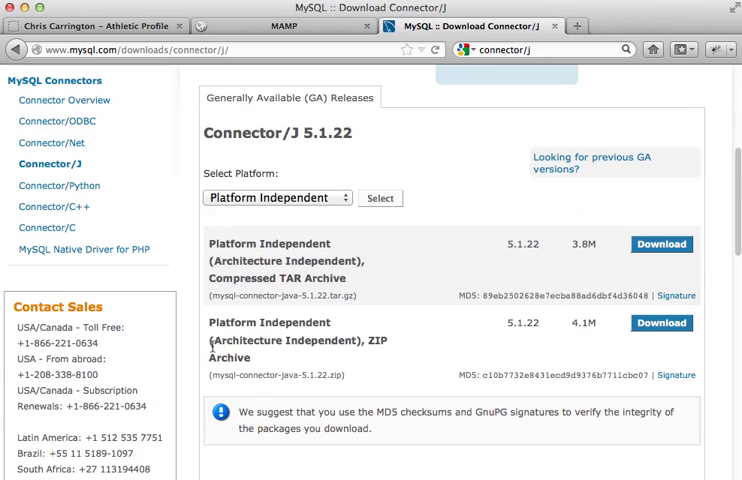
{"action": "mouse_move", "coordinate": [285, 356]}
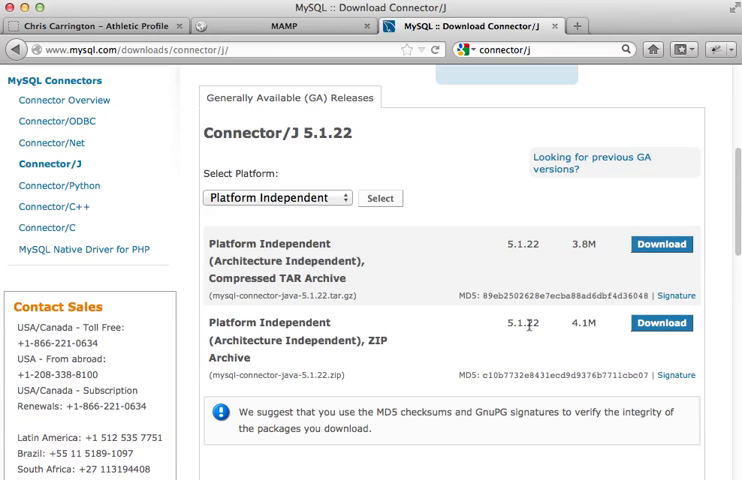
{"action": "mouse_move", "coordinate": [662, 330]}
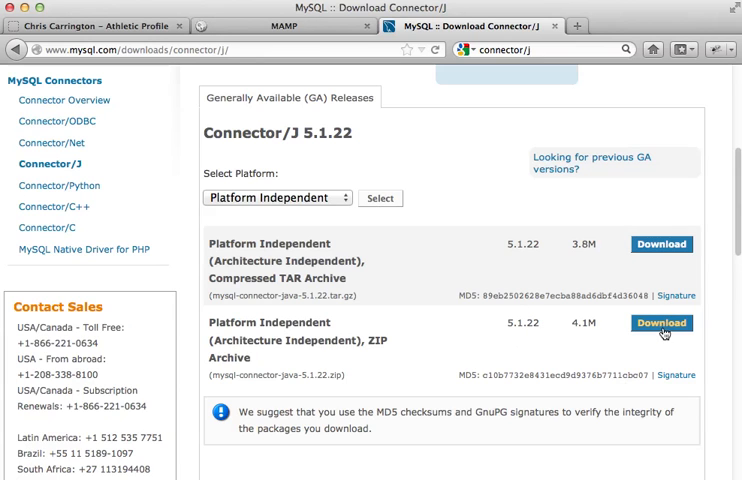
{"action": "left_click", "coordinate": [660, 323]}
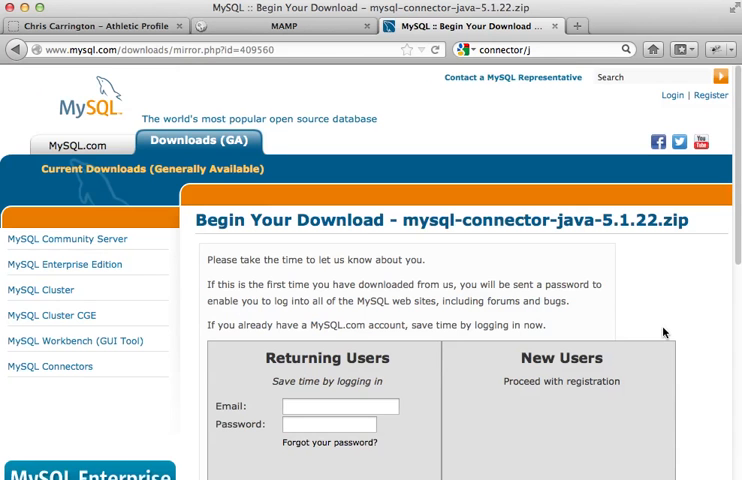
{"action": "scroll", "scroll_direction": "down", "scroll_amount": 3}
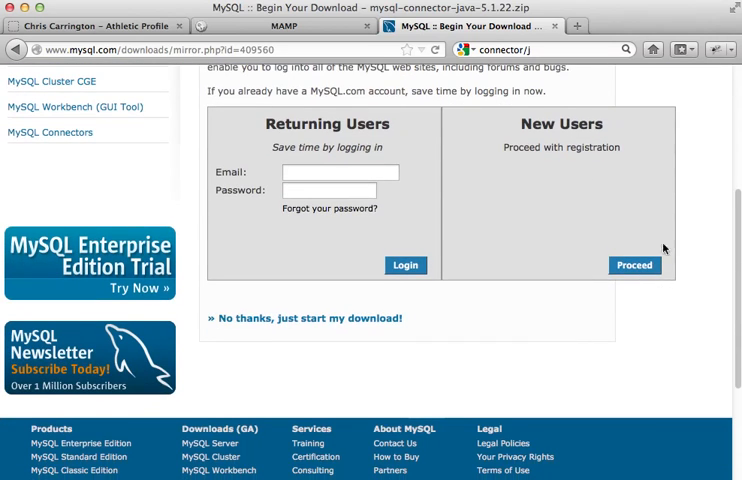
{"action": "mouse_move", "coordinate": [513, 427]}
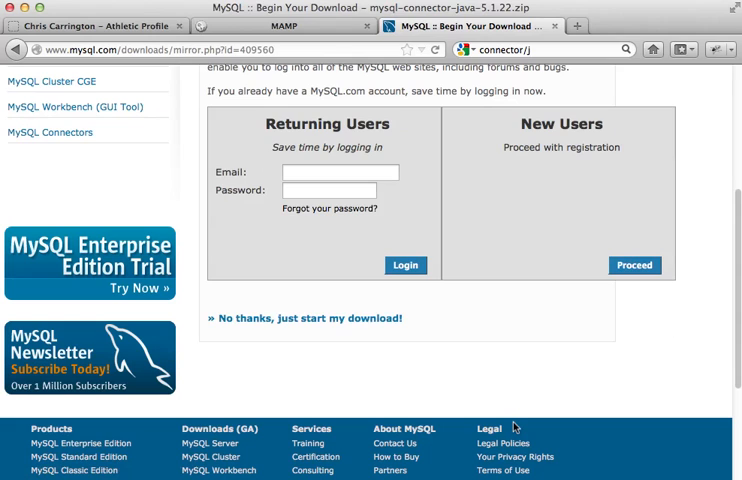
{"action": "mouse_move", "coordinate": [88, 282]}
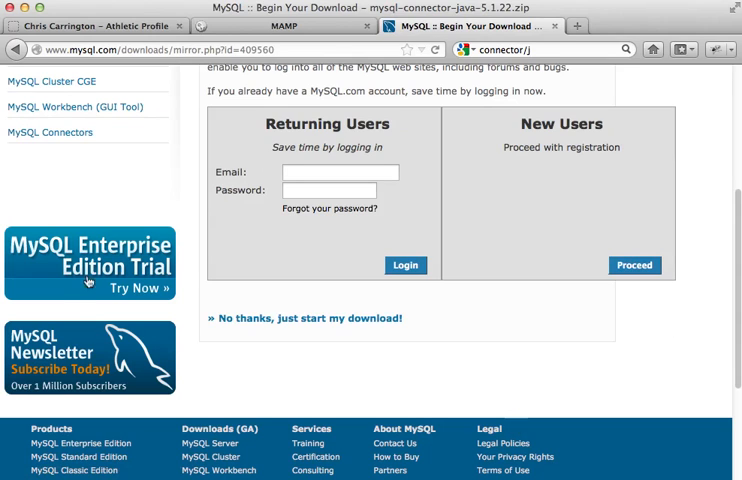
{"action": "mouse_move", "coordinate": [518, 287]}
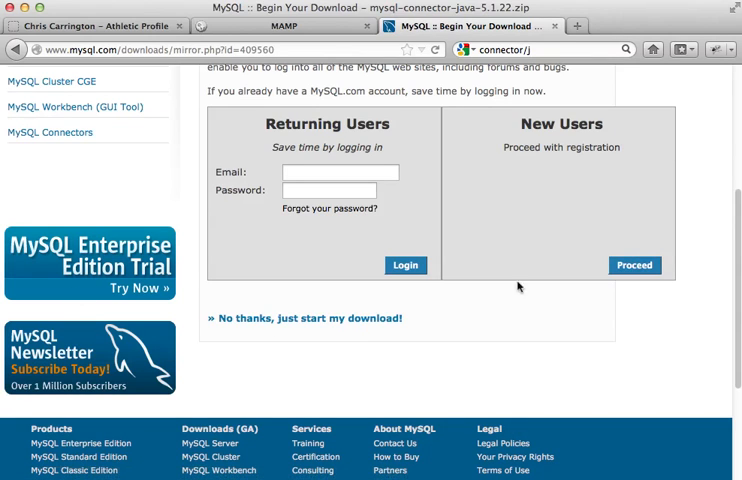
{"action": "mouse_move", "coordinate": [321, 353]}
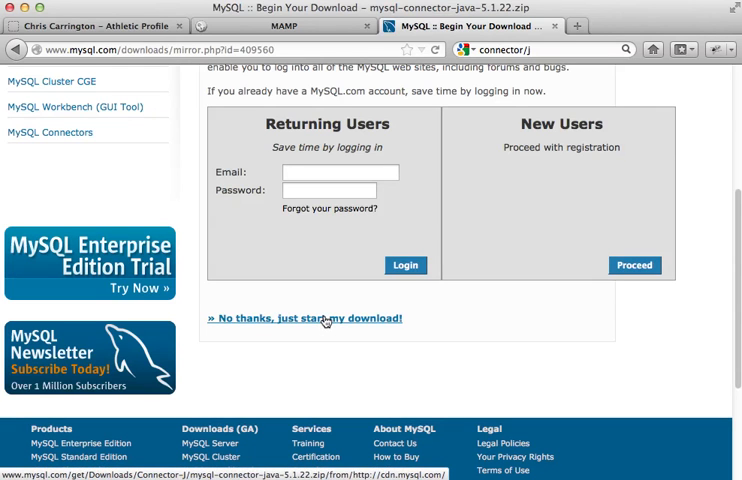
{"action": "left_click", "coordinate": [304, 318]}
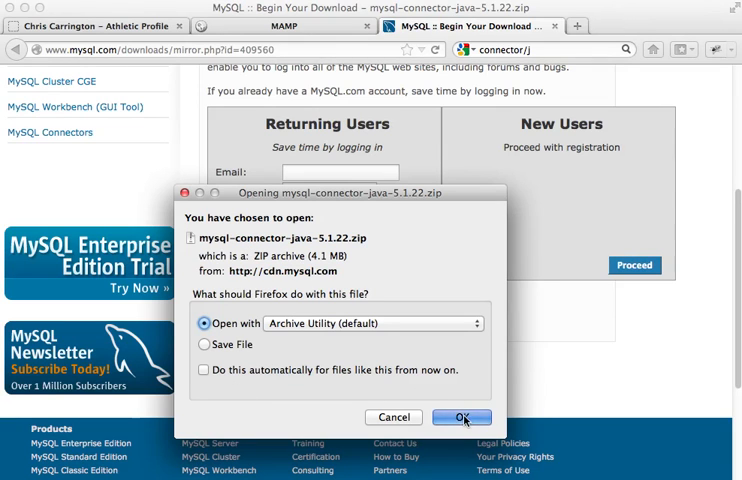
Step: Extract the Connector/J zip, expand its folder, and select mysql-connector-java-5.1.22-bin.jar
{"action": "left_click", "coordinate": [462, 417]}
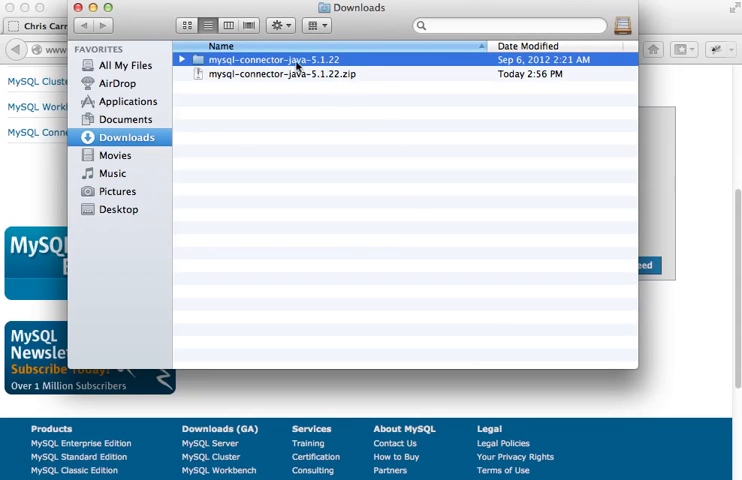
{"action": "left_click", "coordinate": [182, 60]}
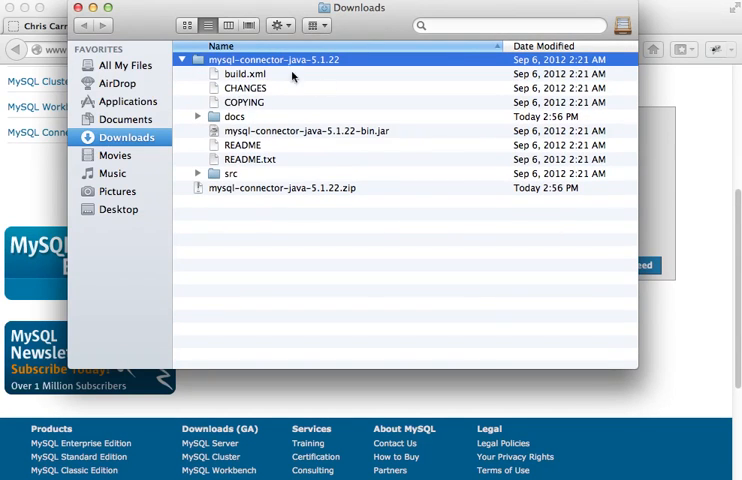
{"action": "mouse_move", "coordinate": [279, 121]}
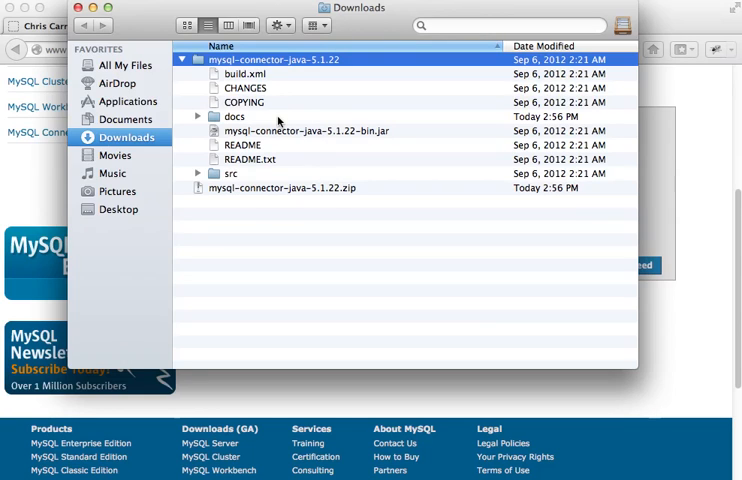
{"action": "mouse_move", "coordinate": [342, 135]}
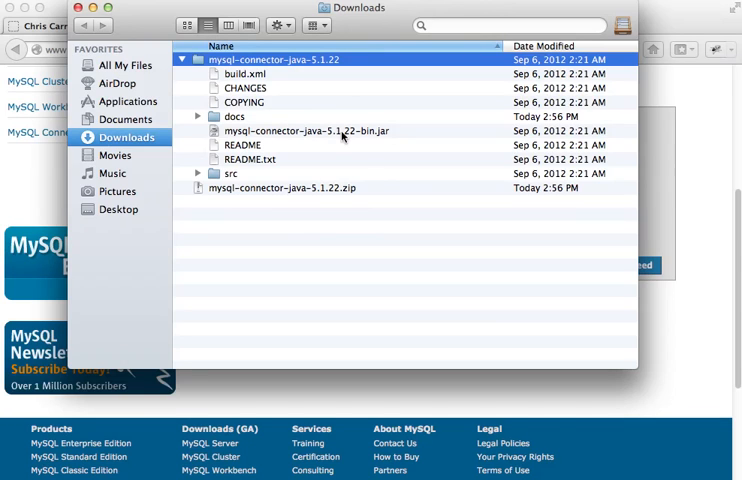
{"action": "left_click", "coordinate": [305, 131]}
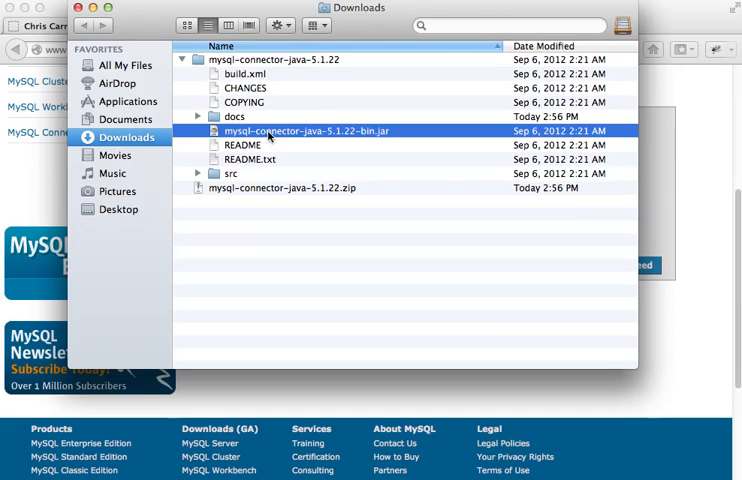
{"action": "mouse_move", "coordinate": [344, 138]}
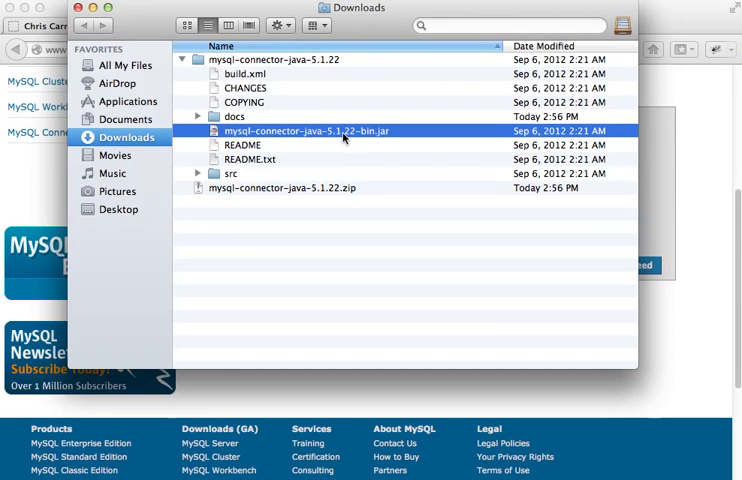
{"action": "mouse_move", "coordinate": [400, 134]}
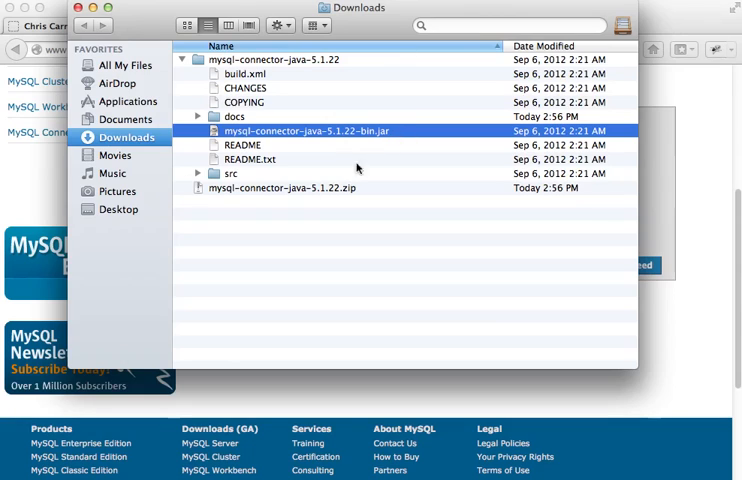
{"action": "mouse_move", "coordinate": [388, 118]}
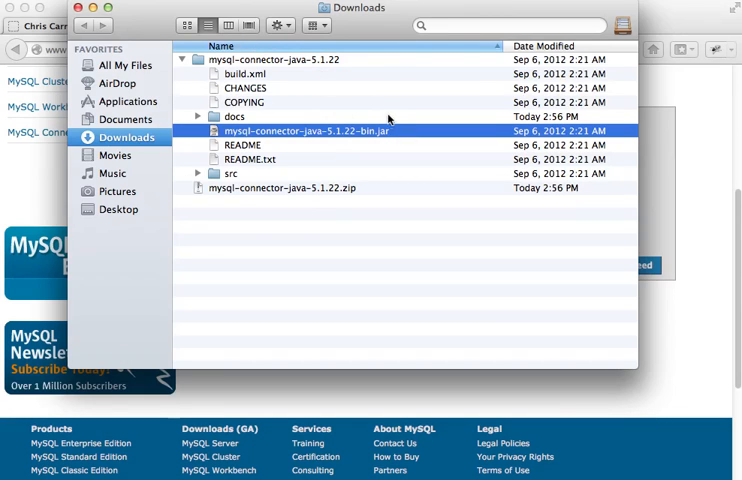
{"action": "mouse_move", "coordinate": [316, 135]}
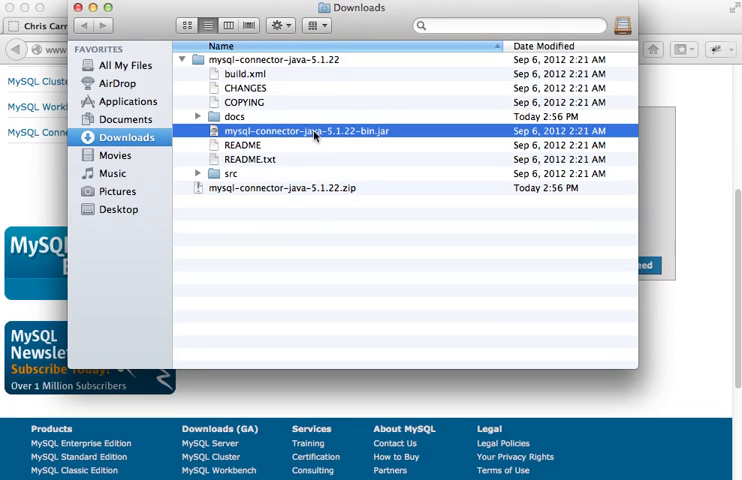
{"action": "mouse_move", "coordinate": [365, 40]}
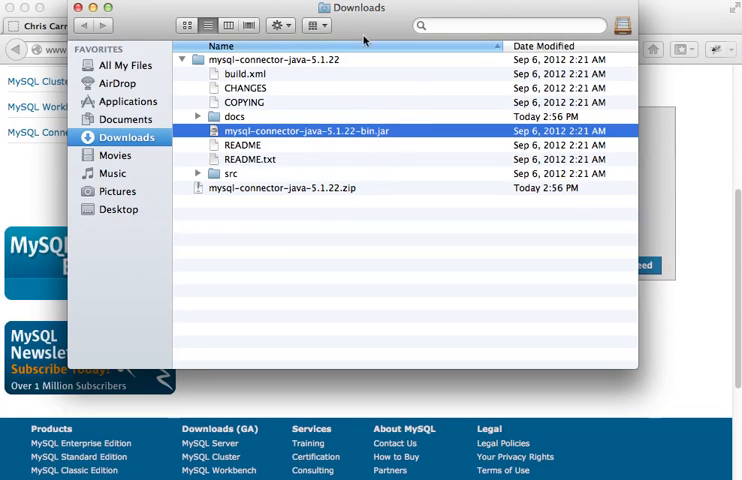
{"action": "mouse_move", "coordinate": [500, 257]}
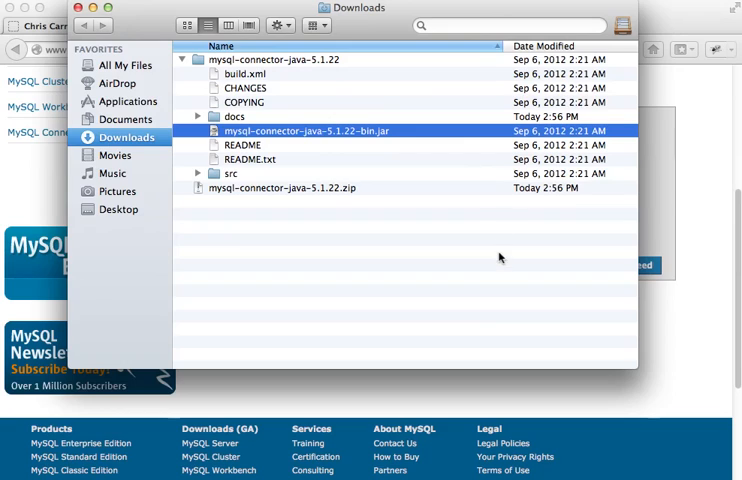
{"action": "mouse_move", "coordinate": [310, 133]}
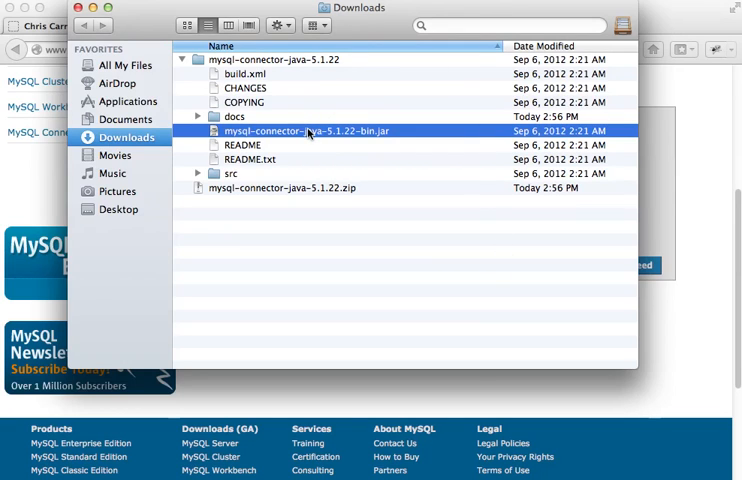
{"action": "mouse_move", "coordinate": [405, 128]}
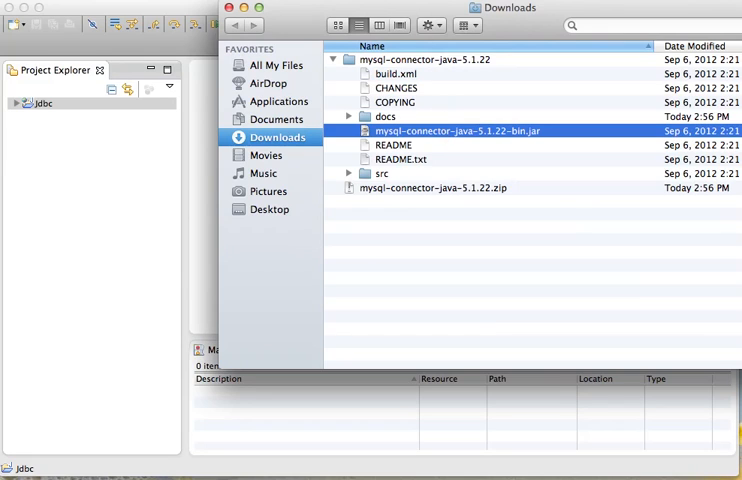
{"action": "mouse_move", "coordinate": [123, 177]}
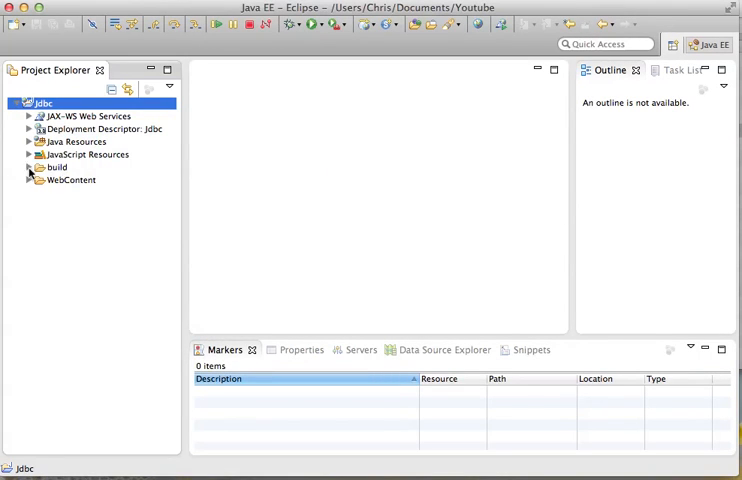
Step: Expand Jdbc's WebContent and WEB-INF folders and select the lib folder
{"action": "left_click", "coordinate": [29, 180]}
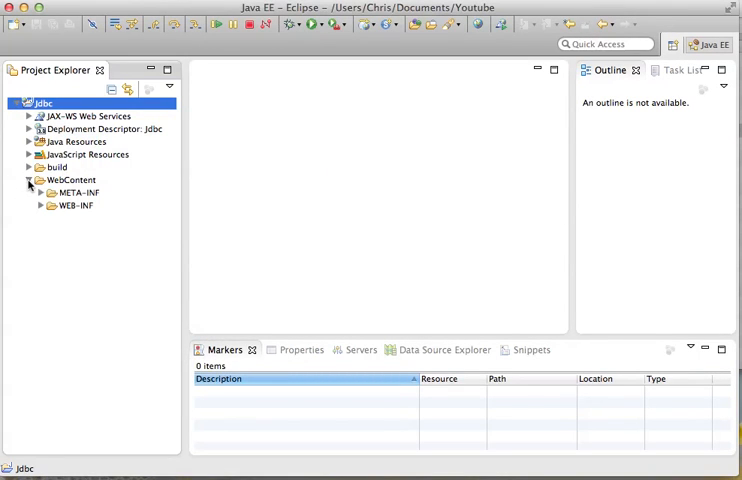
{"action": "left_click", "coordinate": [40, 205]}
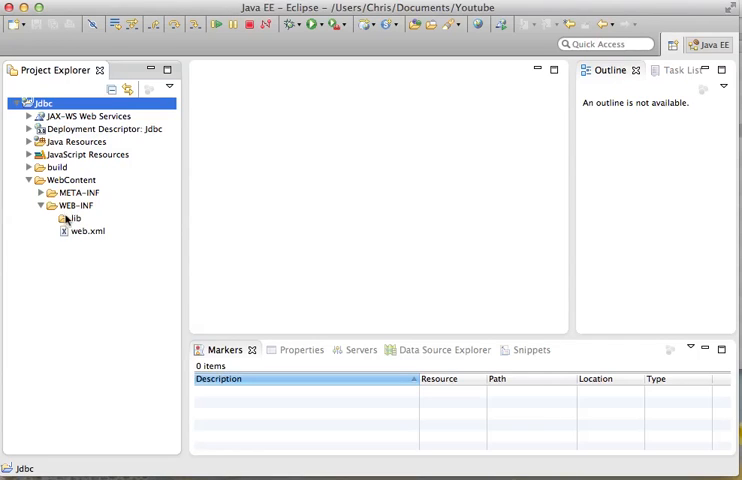
{"action": "left_click", "coordinate": [76, 218]}
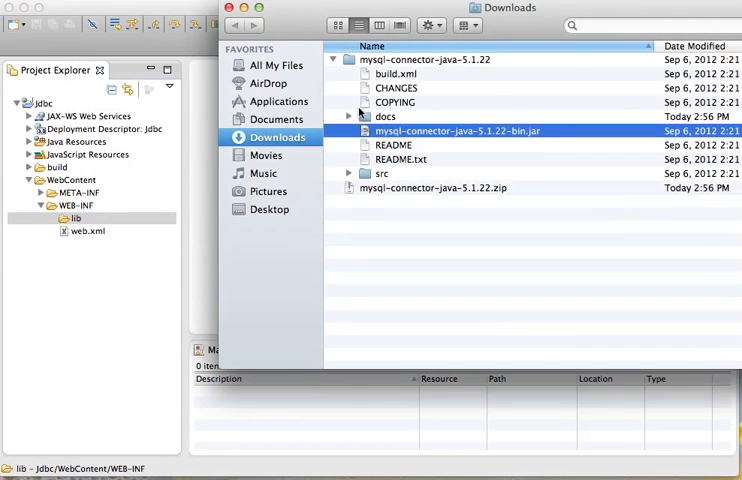
{"action": "mouse_move", "coordinate": [425, 127]}
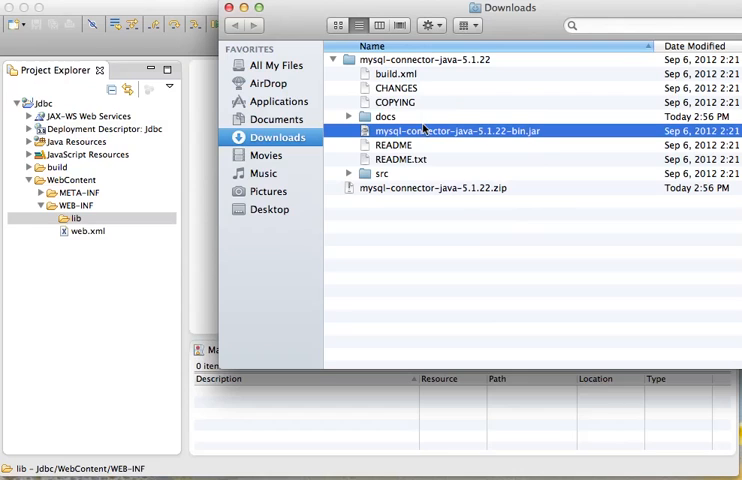
{"action": "mouse_move", "coordinate": [550, 107]}
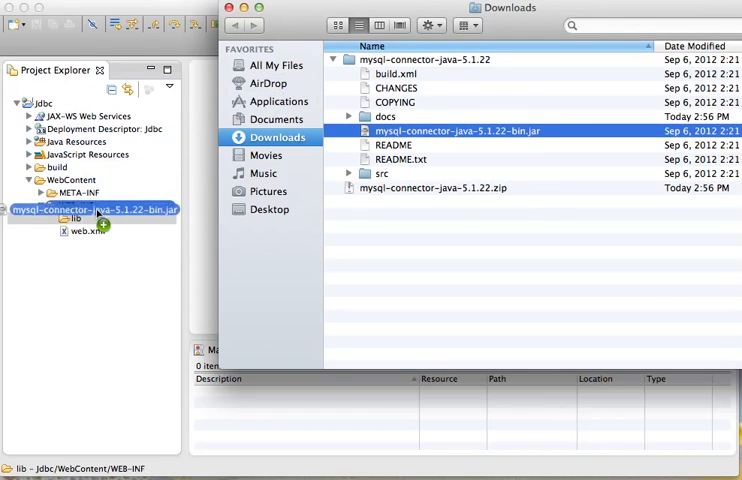
Step: Drag mysql-connector-java-5.1.22-bin.jar from Finder onto lib and confirm copying the file
{"action": "left_click_drag", "start_coordinate": [457, 130], "coordinate": [75, 218]}
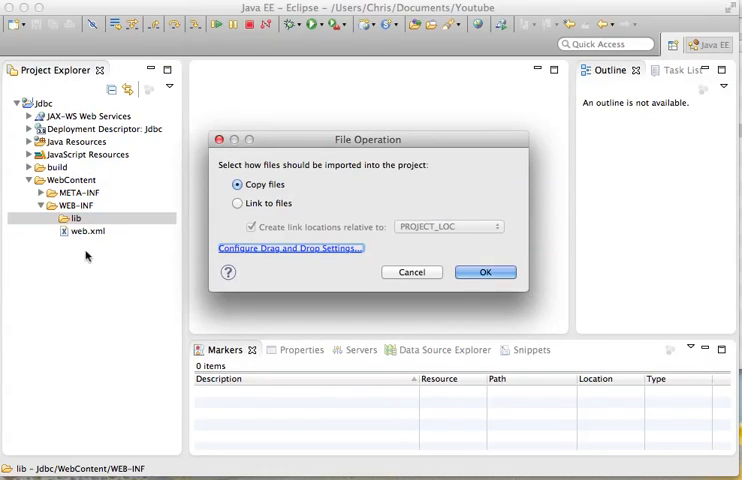
{"action": "left_click", "coordinate": [485, 272]}
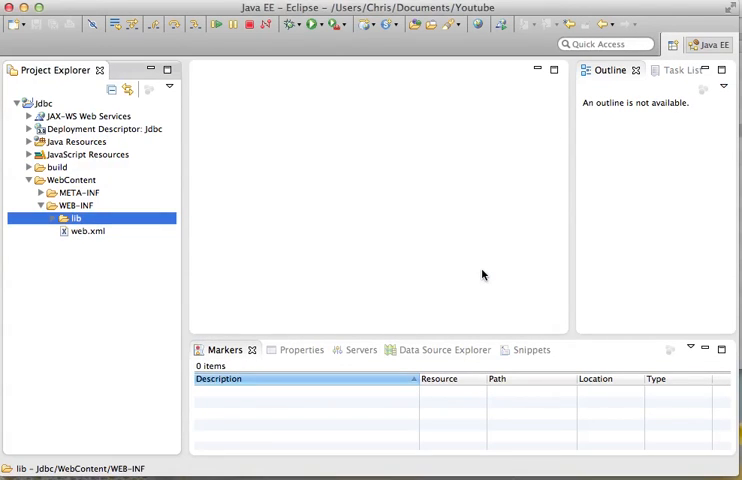
Step: Minimize Finder and select mysql-connector-java-5.1.22-bin.jar under WEB-INF/lib to verify it
{"action": "left_click", "coordinate": [54, 218]}
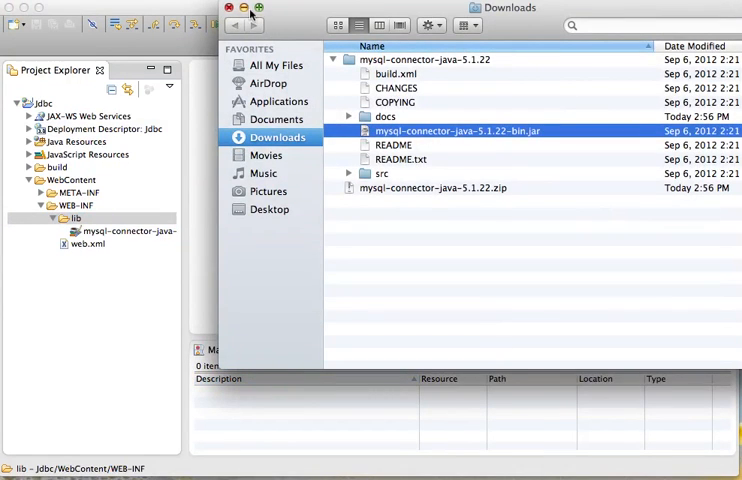
{"action": "left_click", "coordinate": [228, 8]}
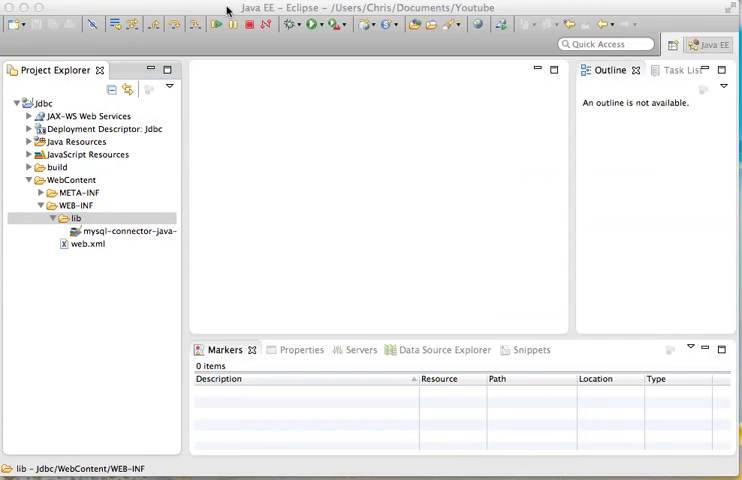
{"action": "mouse_move", "coordinate": [505, 242]}
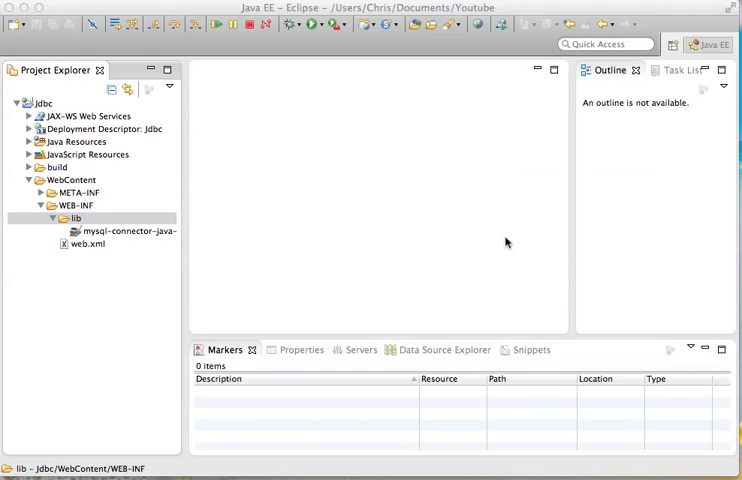
{"action": "mouse_move", "coordinate": [590, 180]}
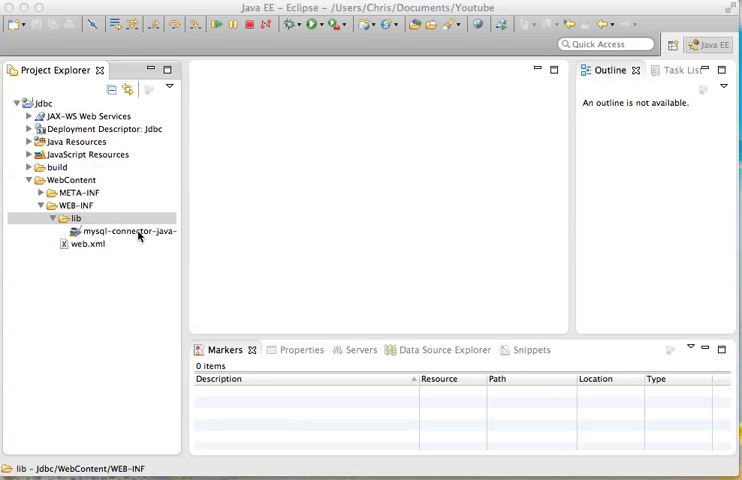
{"action": "left_click", "coordinate": [125, 231]}
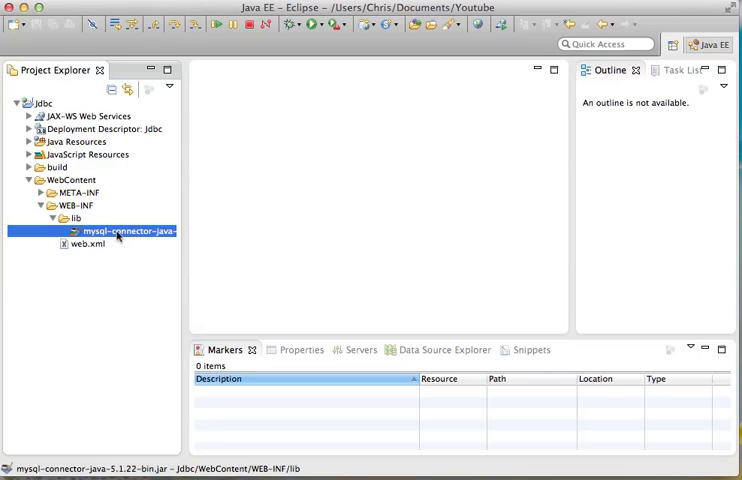
{"action": "mouse_move", "coordinate": [580, 182]}
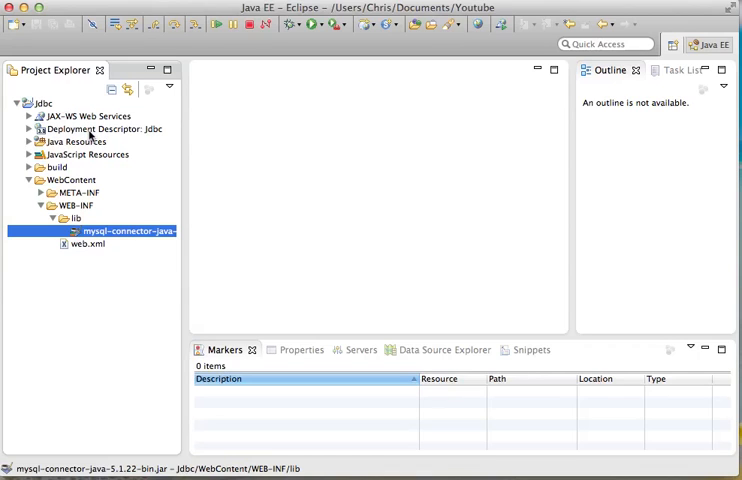
{"action": "mouse_move", "coordinate": [267, 322]}
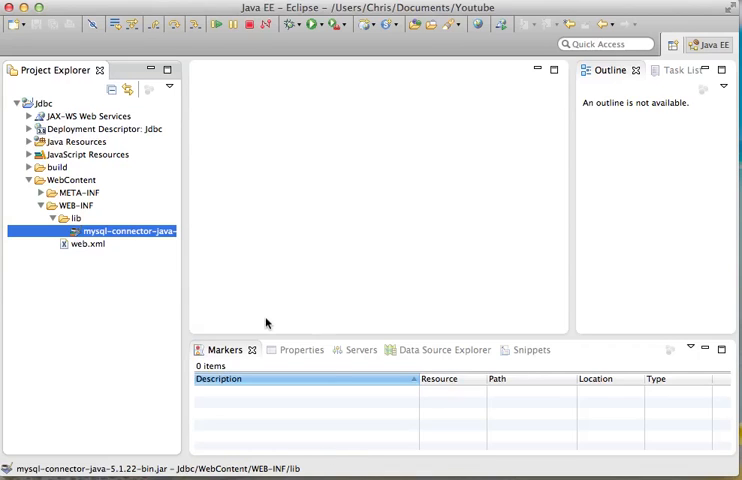
{"action": "mouse_move", "coordinate": [242, 334]}
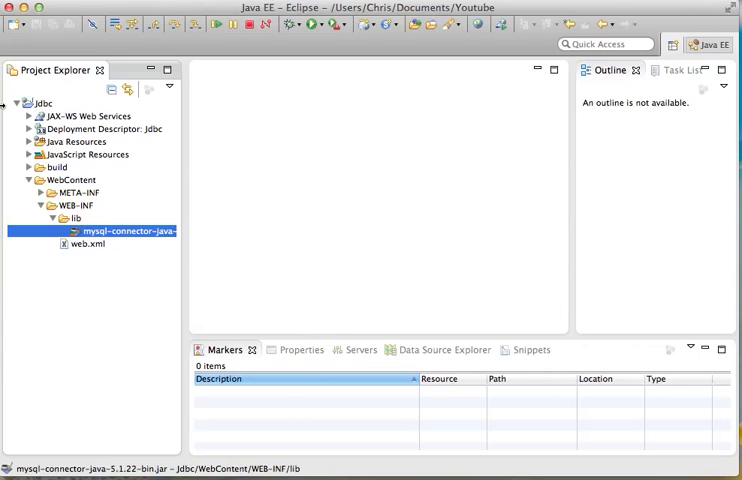
{"action": "mouse_move", "coordinate": [115, 148]}
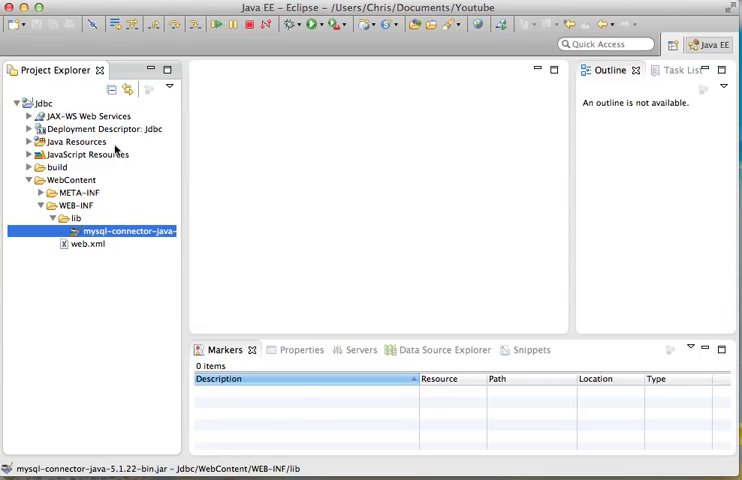